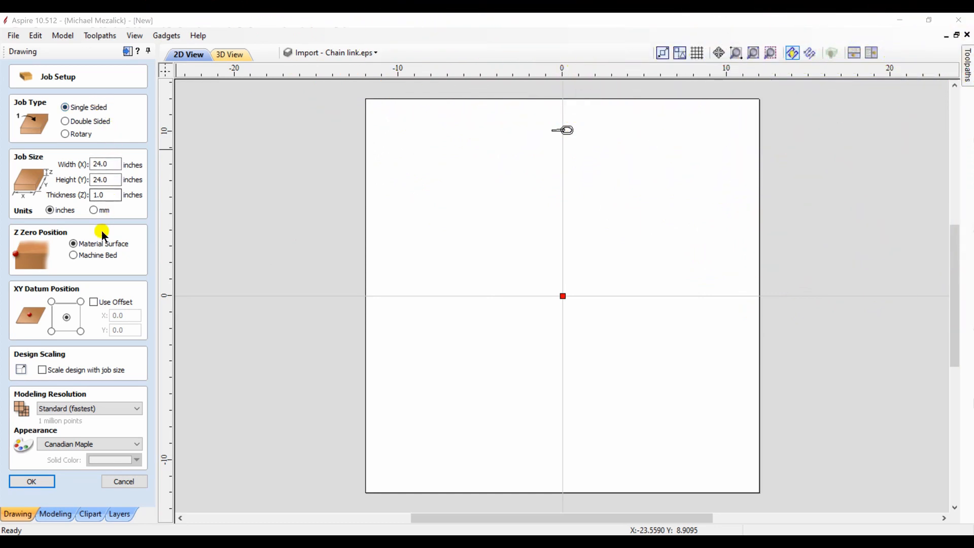
pyautogui.moveTo(59, 389)
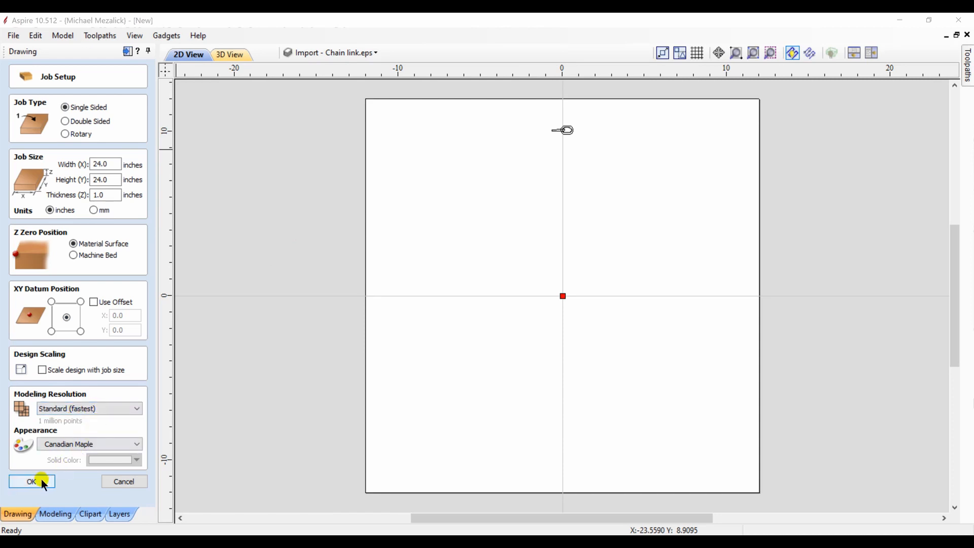
# Confirm Job Setup with Modeling Resolution left at Standard (fastest)
pyautogui.click(31, 480)
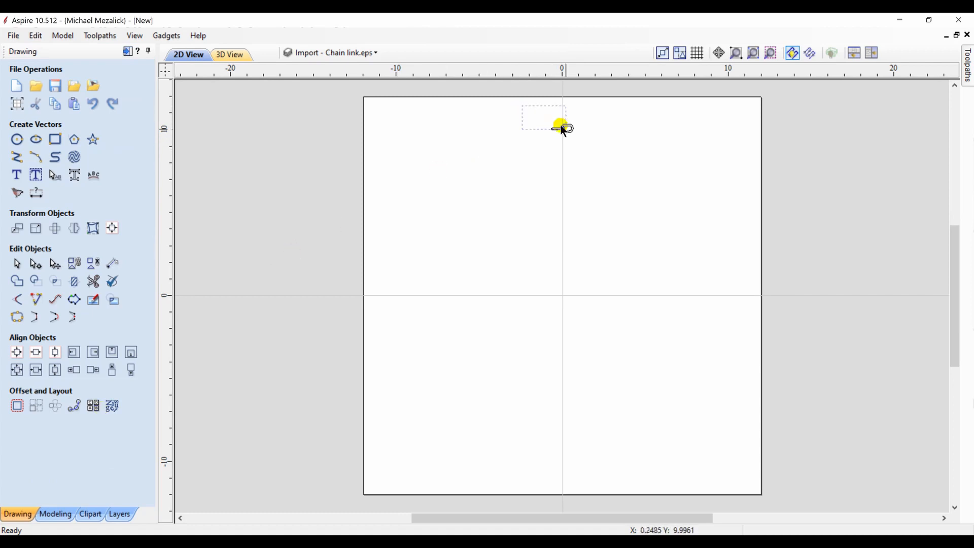
# Zoom to the selected chain link and slightly enlarge the inner oval by editing its points
pyautogui.click(770, 52)
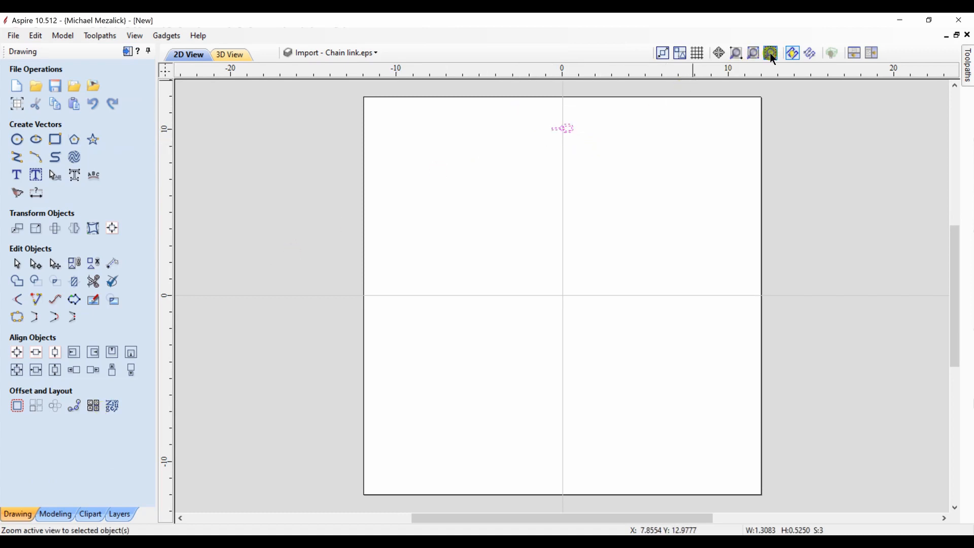
pyautogui.click(770, 53)
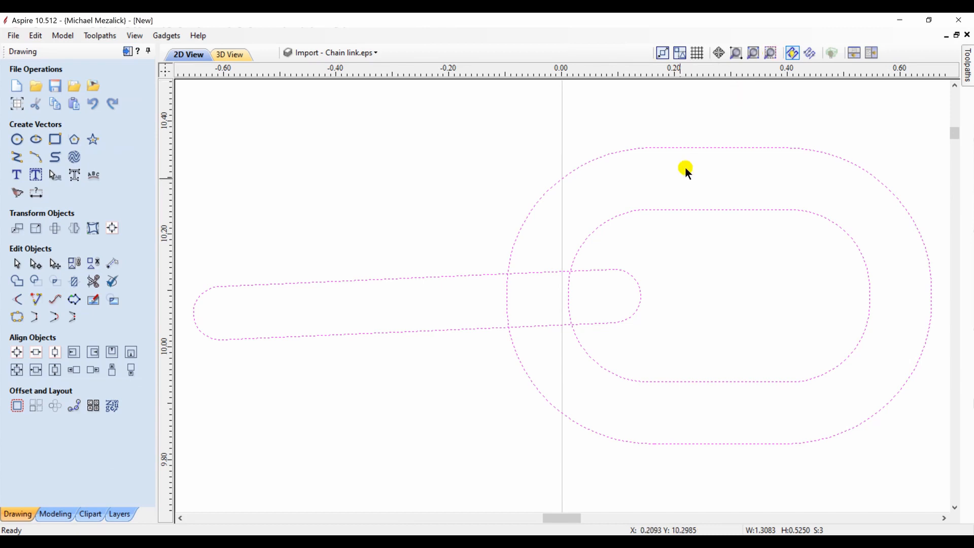
pyautogui.click(686, 169)
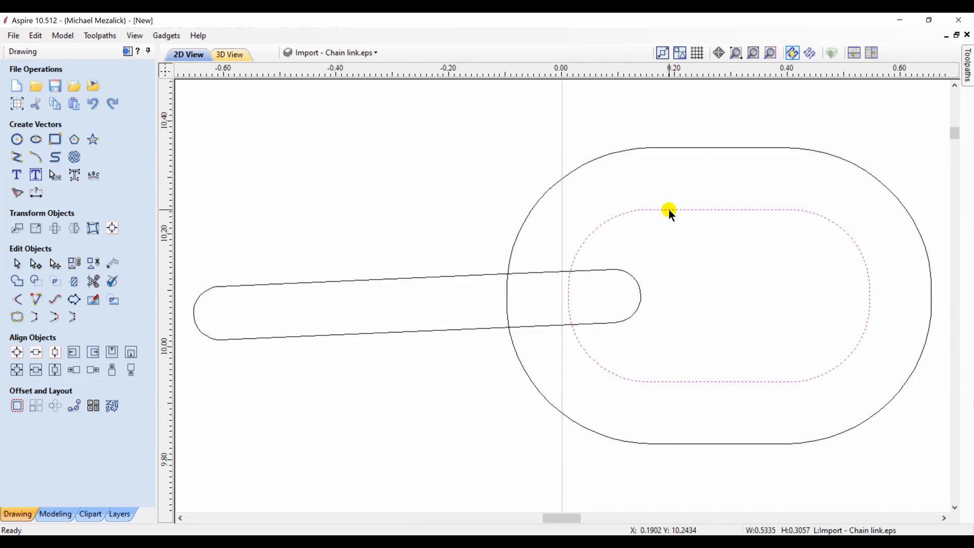
pyautogui.click(670, 211)
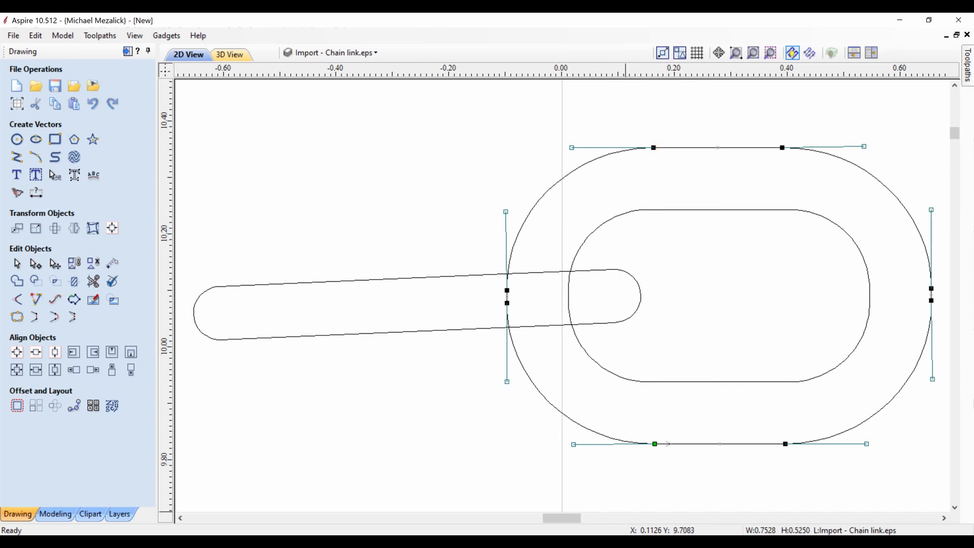
# Clear the selection, then select both the outer and inner oval outlines together
pyautogui.click(588, 450)
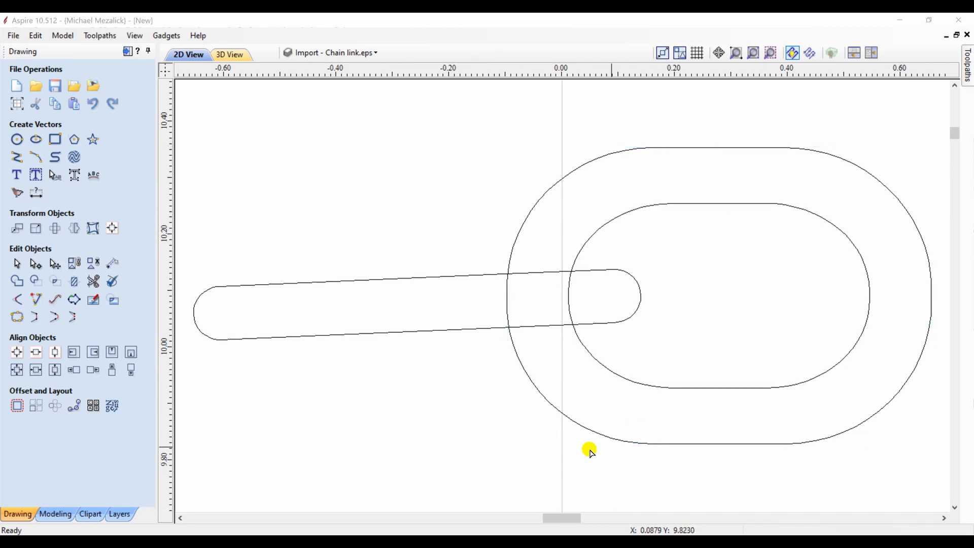
pyautogui.click(539, 295)
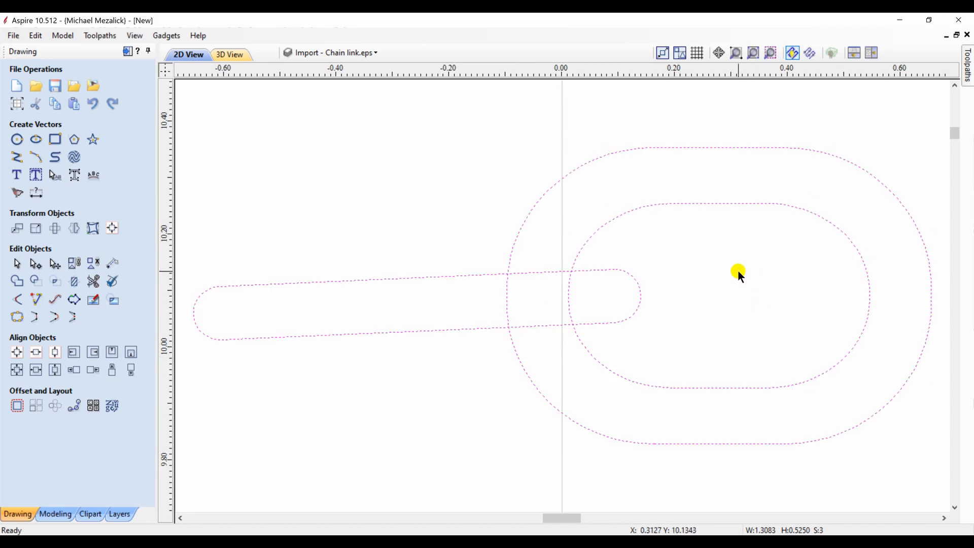
pyautogui.click(752, 377)
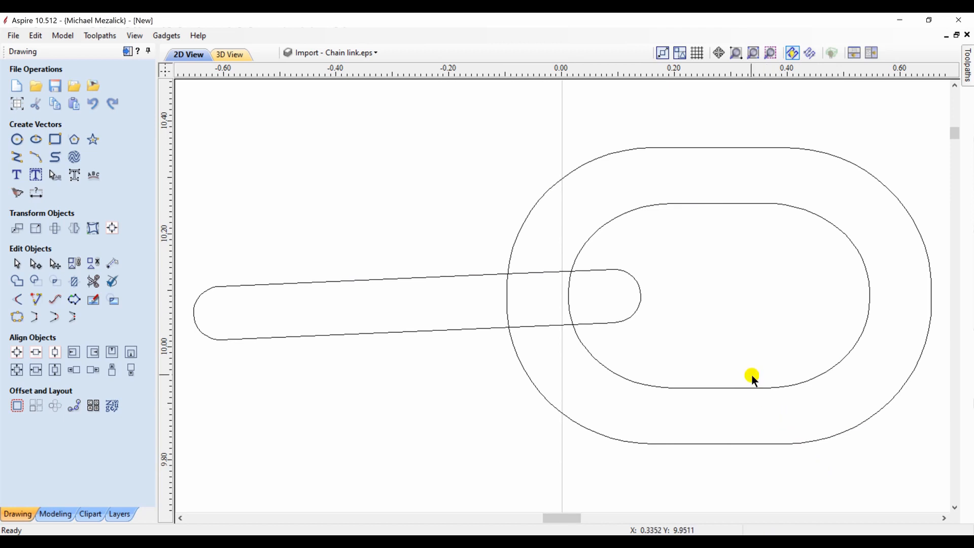
pyautogui.click(752, 375)
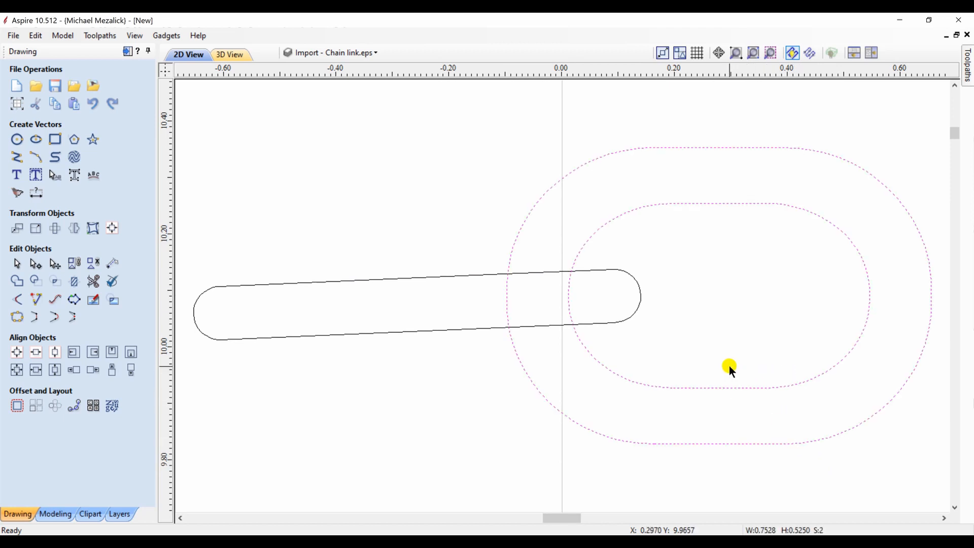
# Create a raised rounded 3D component from the two oval outlines with Create Shape
pyautogui.click(55, 513)
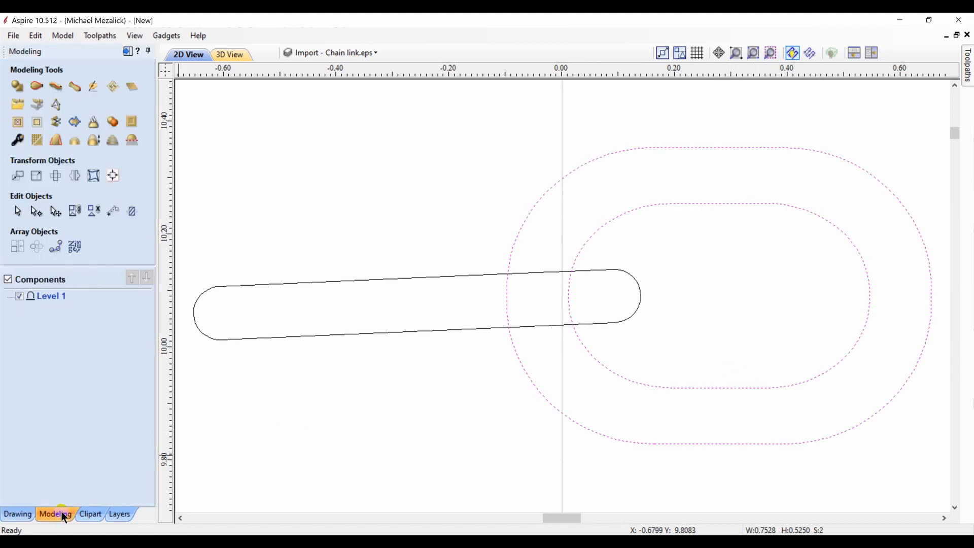
pyautogui.click(112, 421)
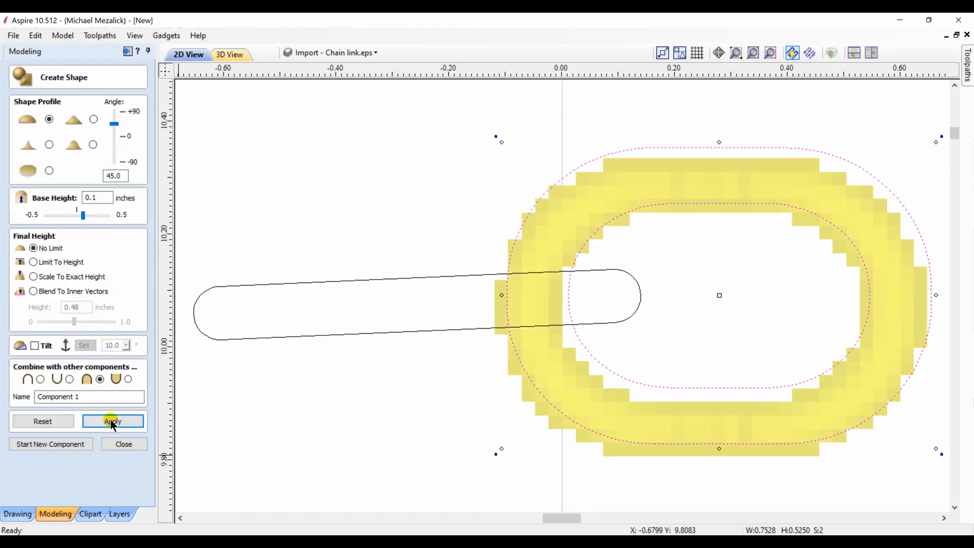
pyautogui.click(112, 421)
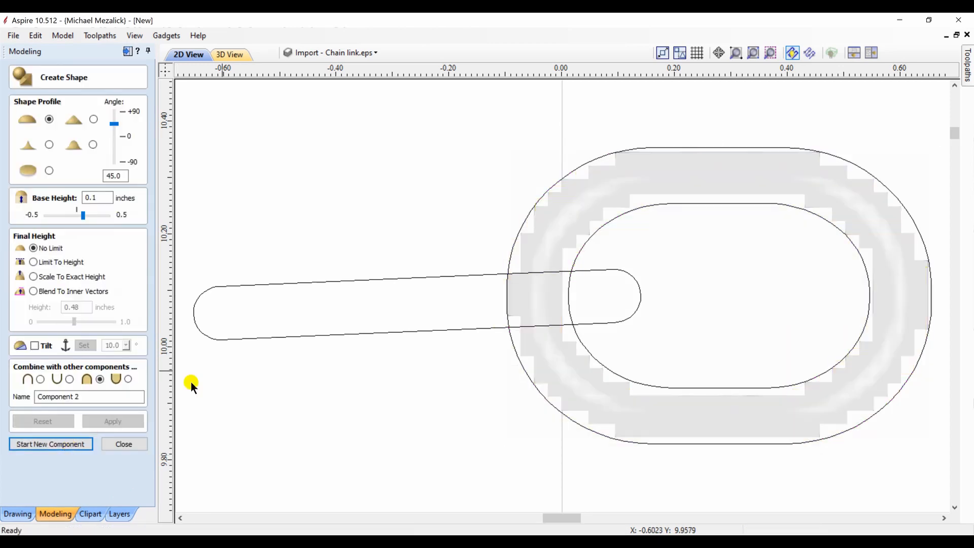
# Build the connecting bar vector as a second raised component
pyautogui.click(383, 311)
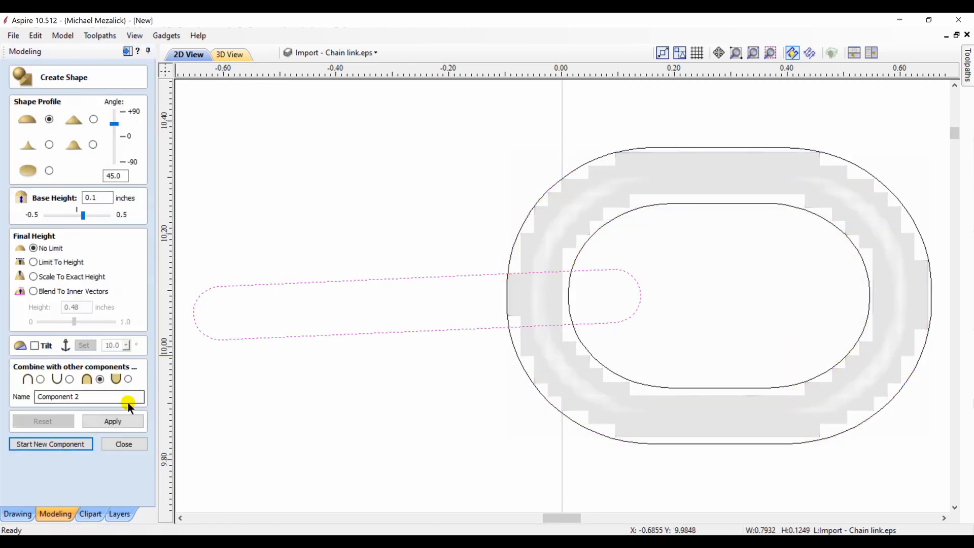
pyautogui.click(113, 421)
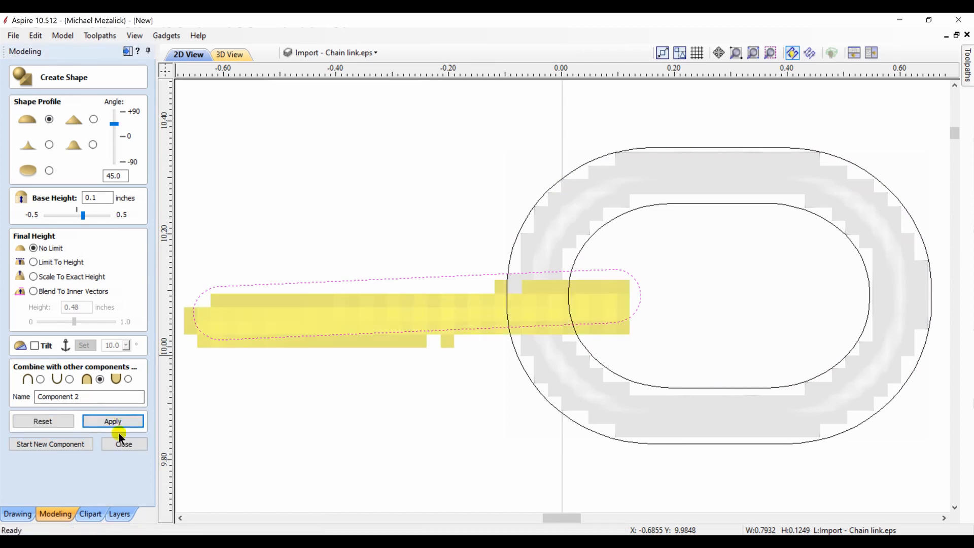
pyautogui.click(123, 443)
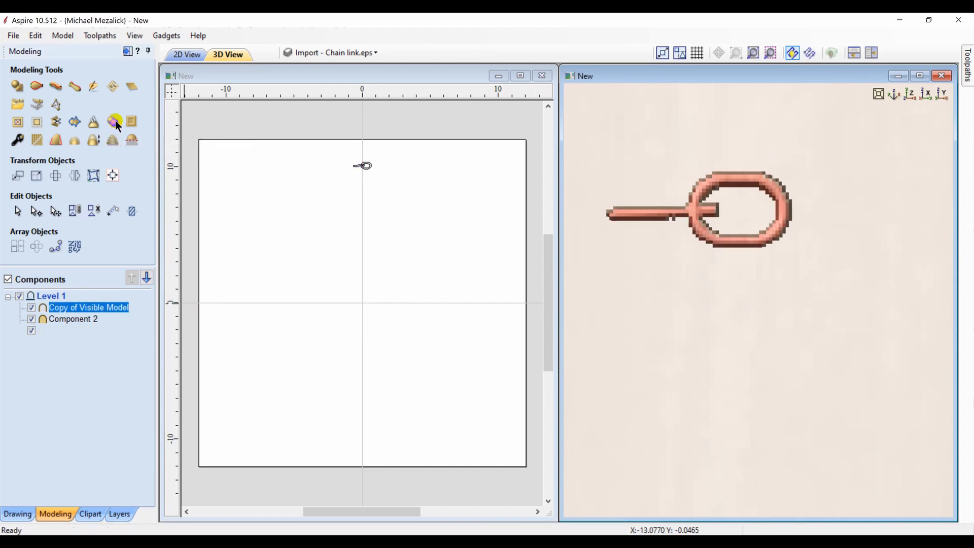
# Hide Component 1 and Component 2, leaving only the merged link visible
pyautogui.click(31, 330)
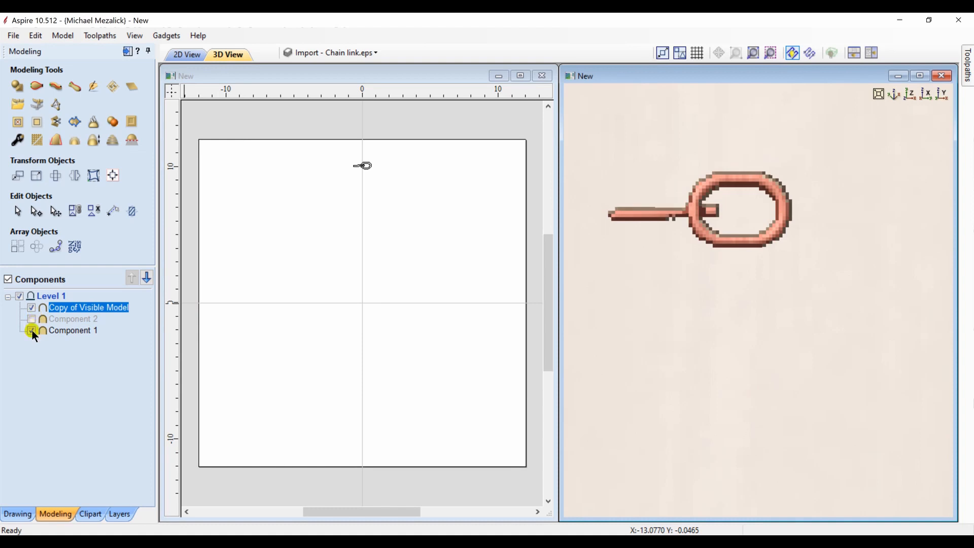
pyautogui.click(36, 246)
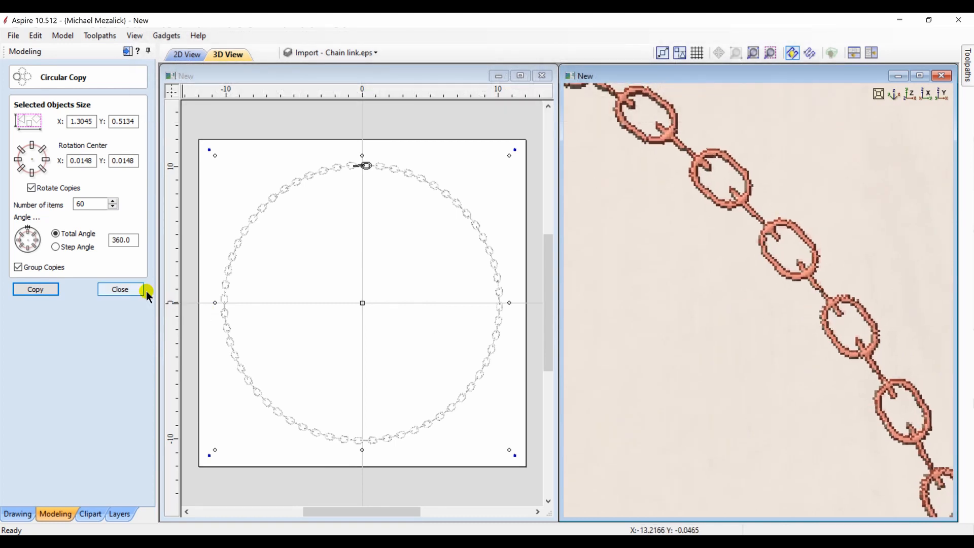
# Finish the circular copy and return to the Drawing tools
pyautogui.click(120, 289)
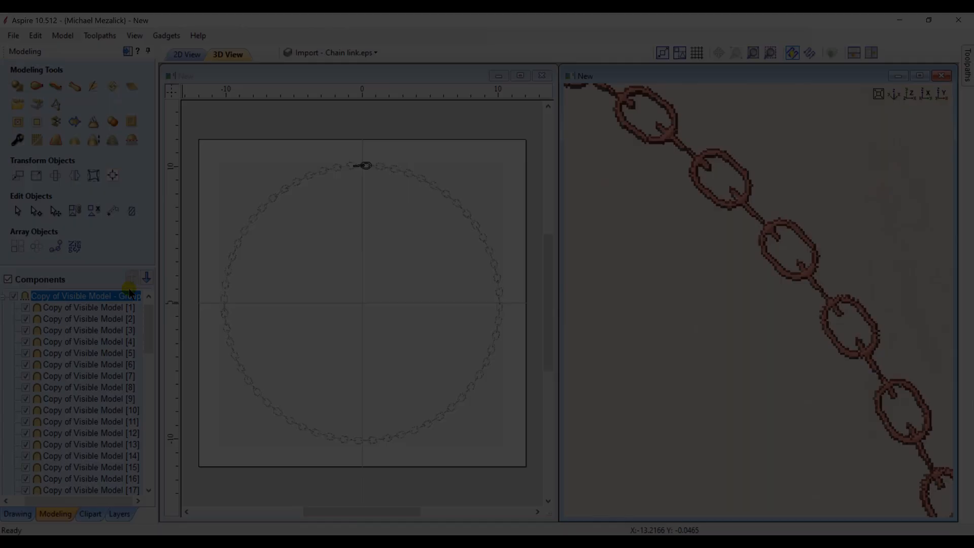
pyautogui.click(17, 513)
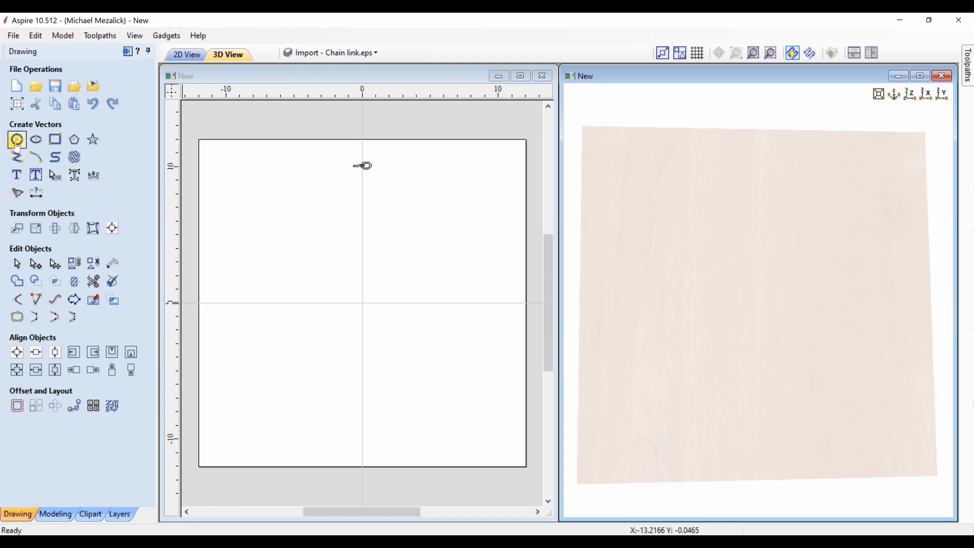
pyautogui.moveTo(17, 104)
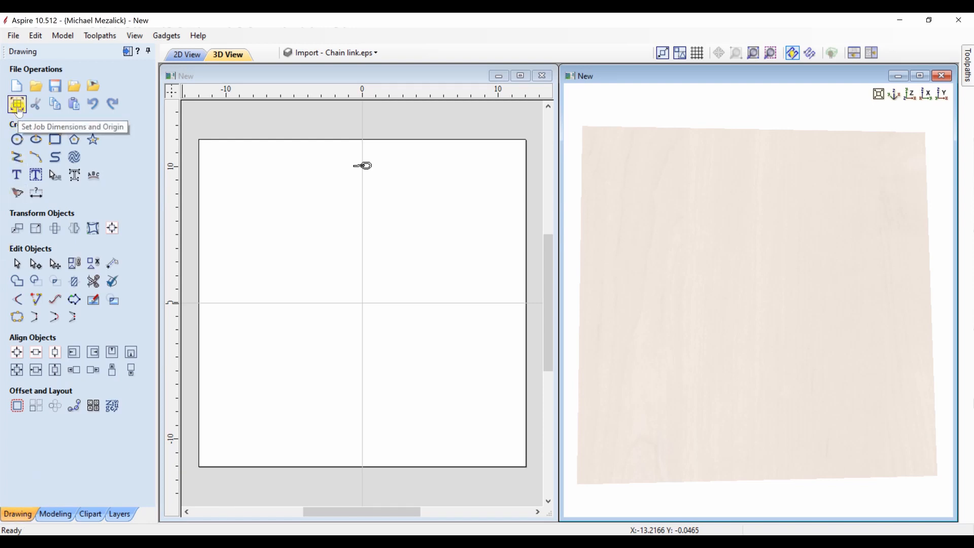
# Set the job's Modeling Resolution to Maximum (50 x Slower) and confirm
pyautogui.click(17, 104)
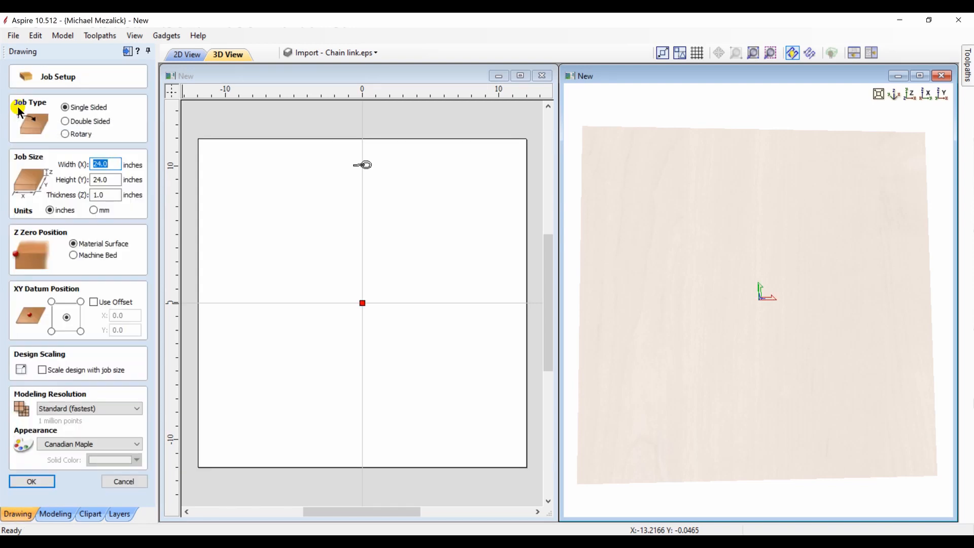
pyautogui.click(137, 408)
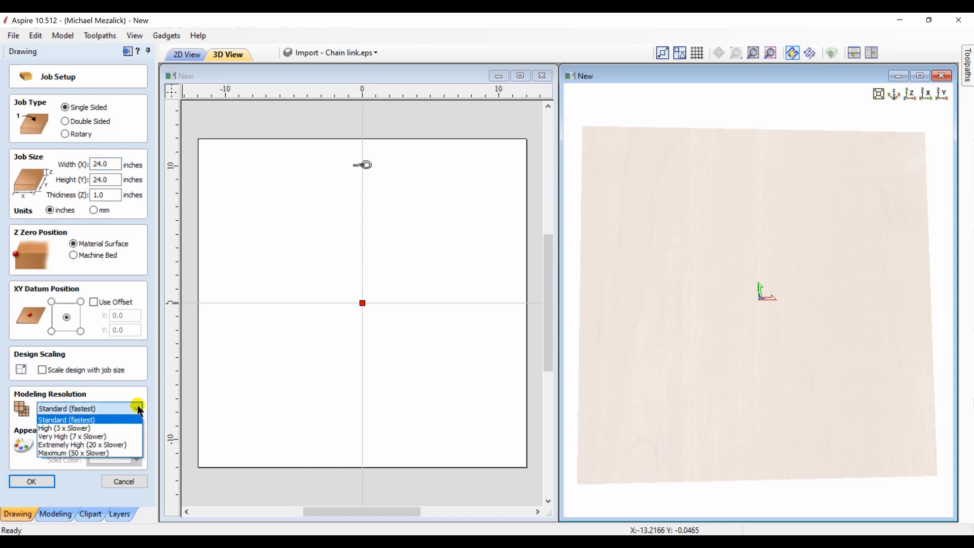
pyautogui.click(73, 452)
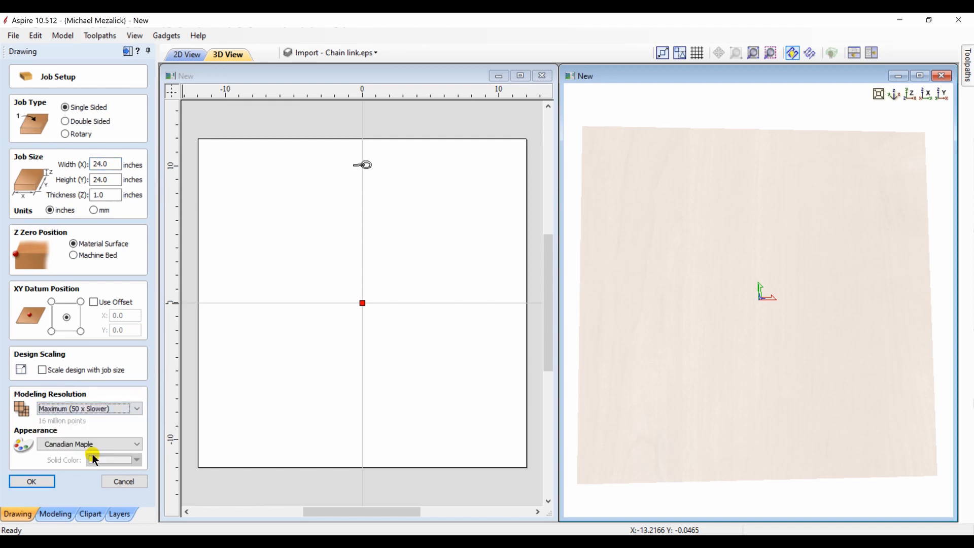
pyautogui.click(32, 481)
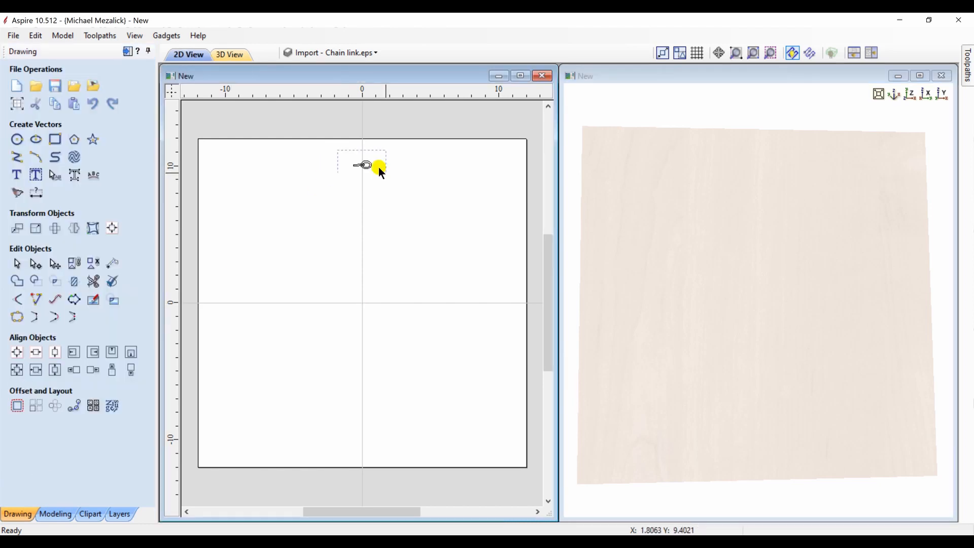
# Zoom to the chain link, select both oval outlines and switch to modeling
pyautogui.click(770, 52)
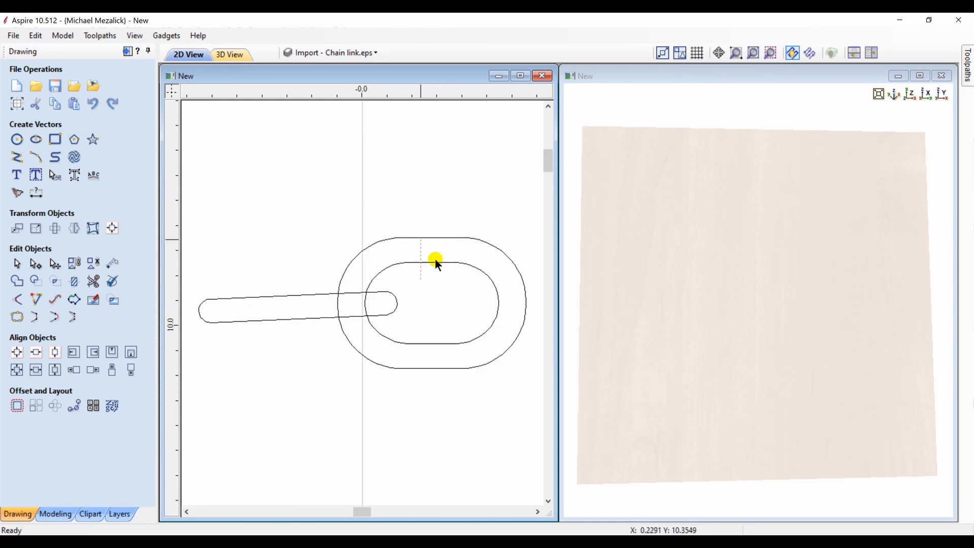
pyautogui.click(55, 513)
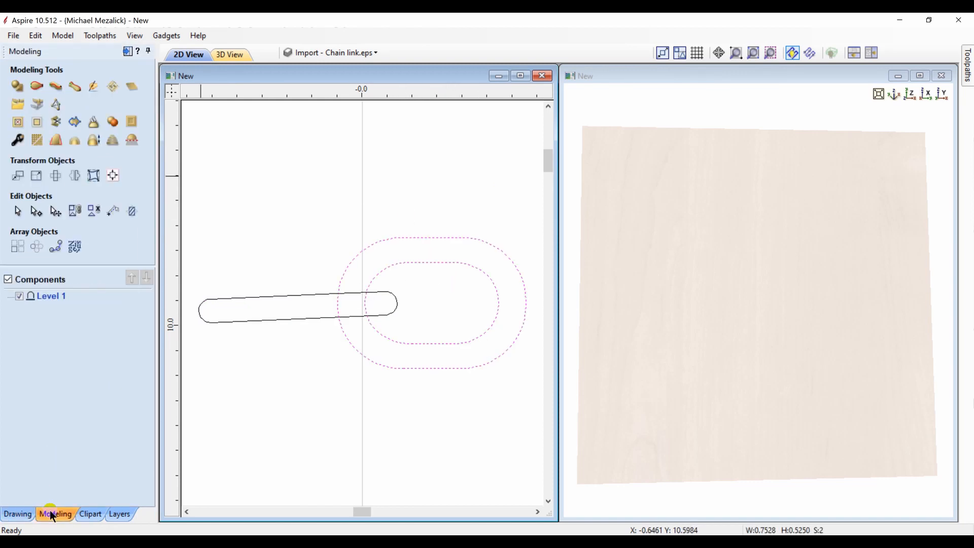
pyautogui.click(18, 85)
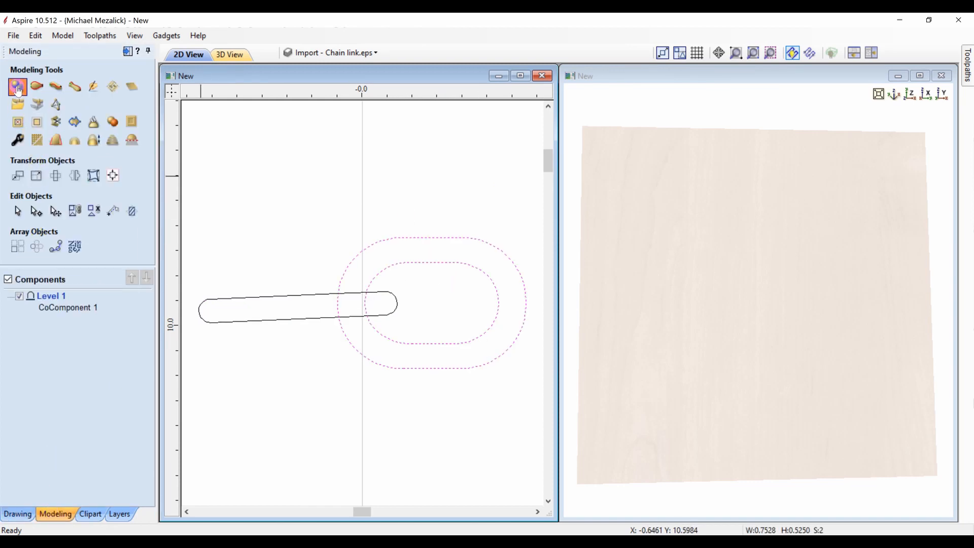
# Rebuild the oval ring as a raised rounded component at maximum resolution with its combine mode set
pyautogui.click(18, 86)
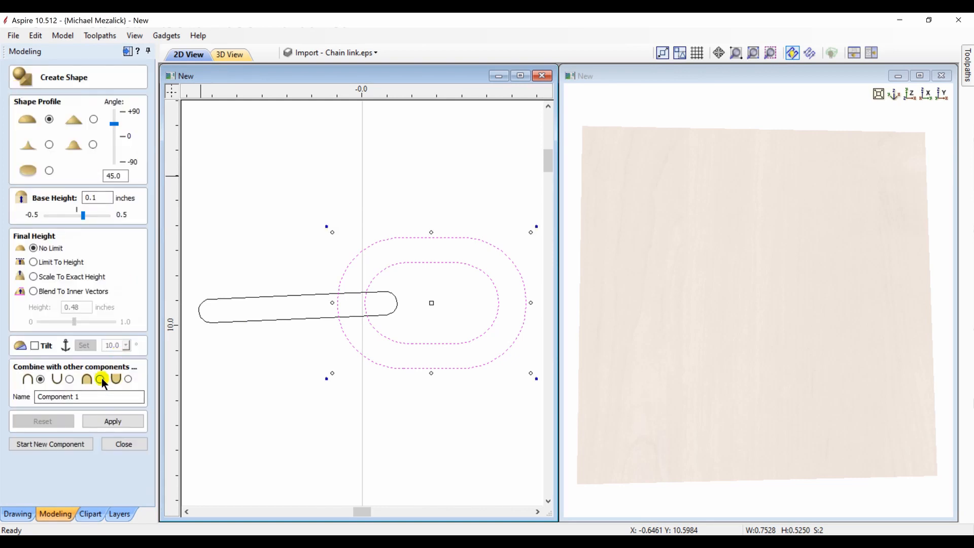
pyautogui.click(99, 379)
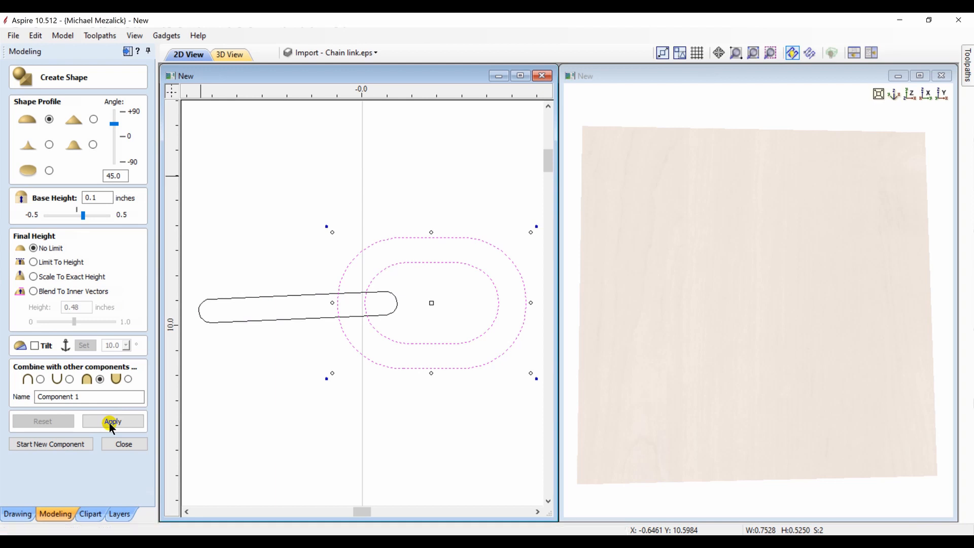
pyautogui.click(112, 421)
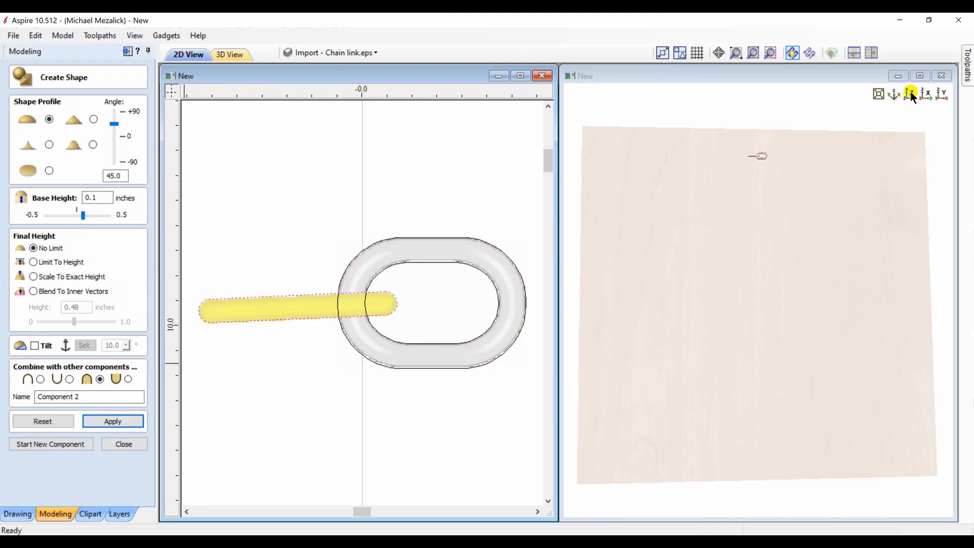
pyautogui.moveTo(166, 428)
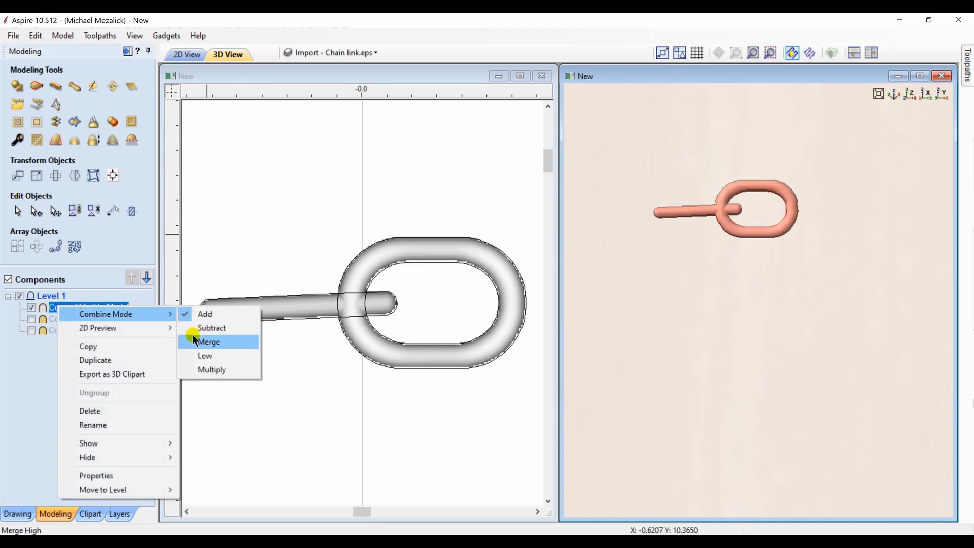
# Set the link's Combine Mode to Merge and circular-copy it 60 times over 360°, viewed from the top
pyautogui.click(209, 342)
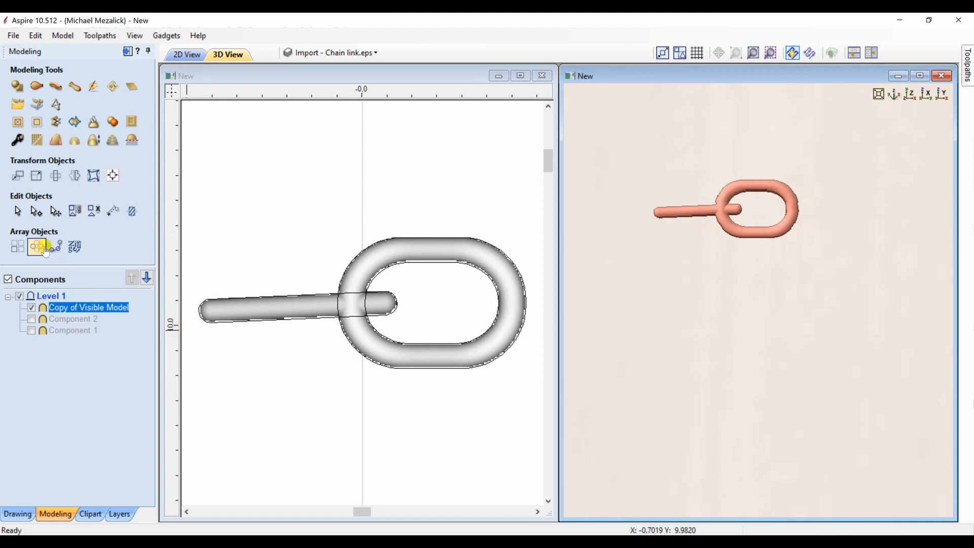
pyautogui.click(36, 247)
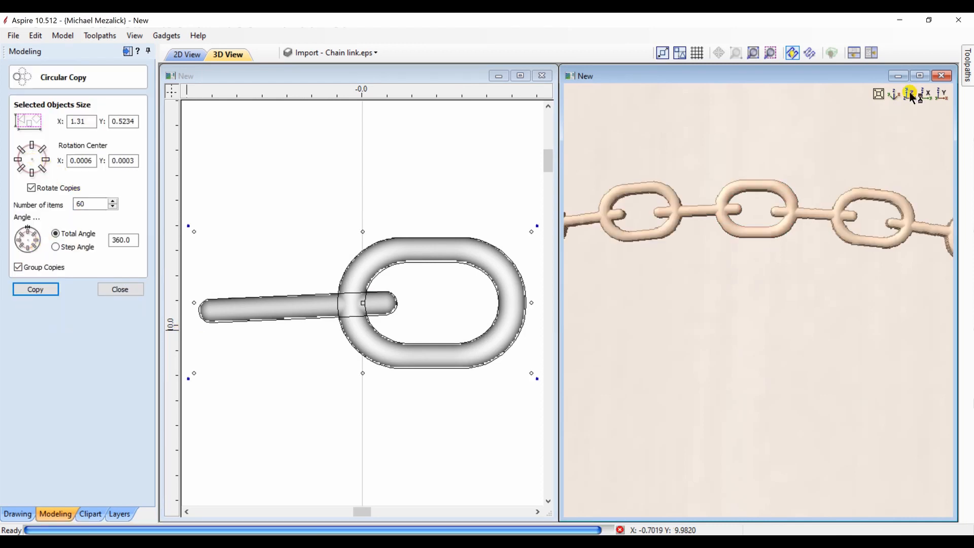
pyautogui.click(35, 289)
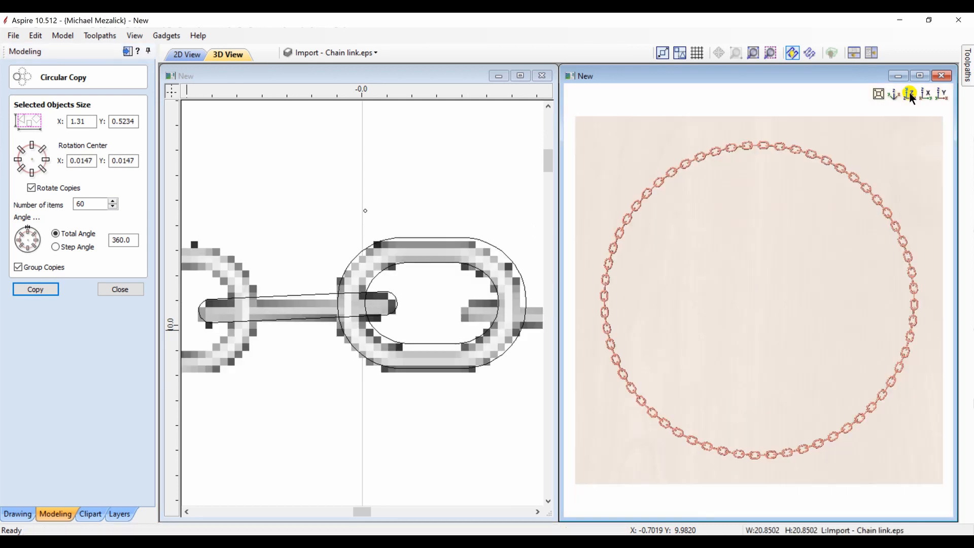
pyautogui.moveTo(721, 173)
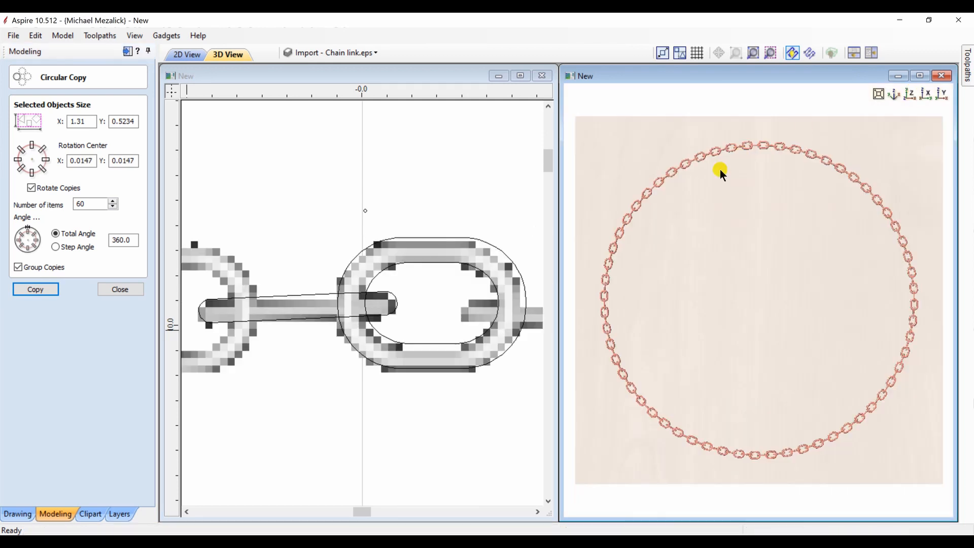
pyautogui.click(34, 289)
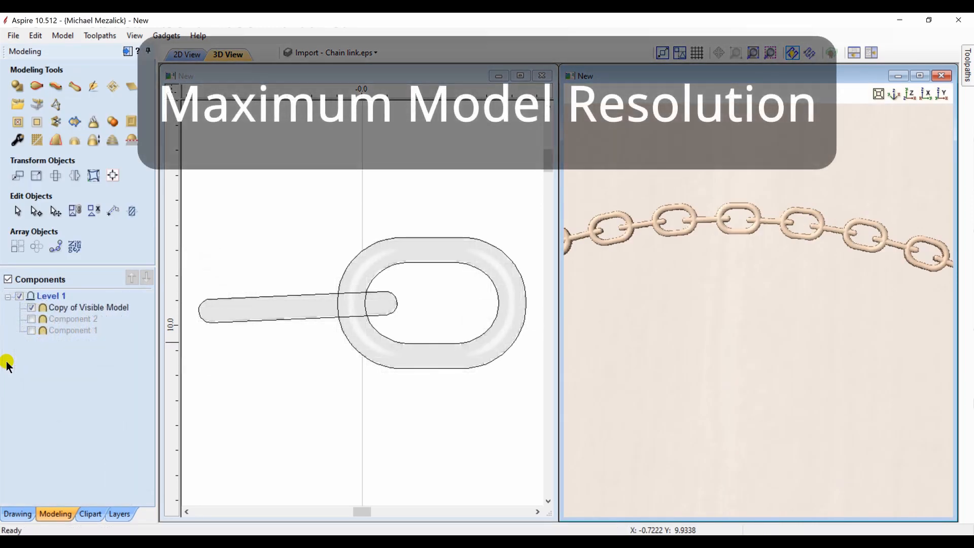
pyautogui.moveTo(59, 308)
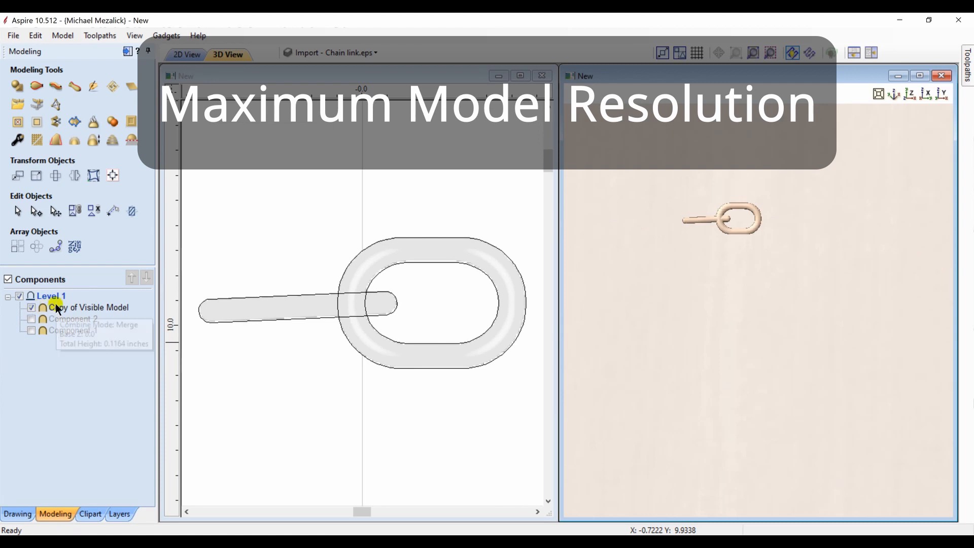
# Select the Copy of Visible Model component and return to the Drawing tools
pyautogui.click(91, 306)
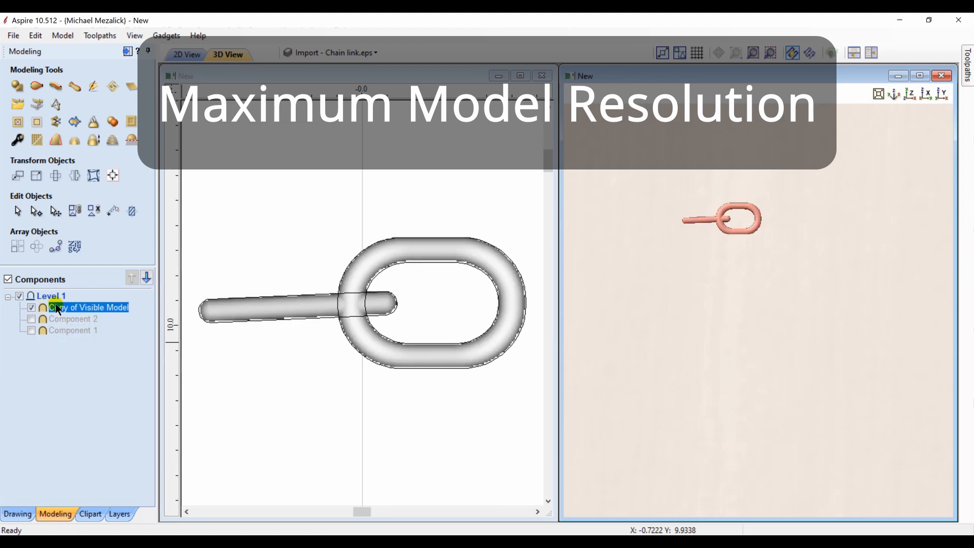
pyautogui.moveTo(13, 518)
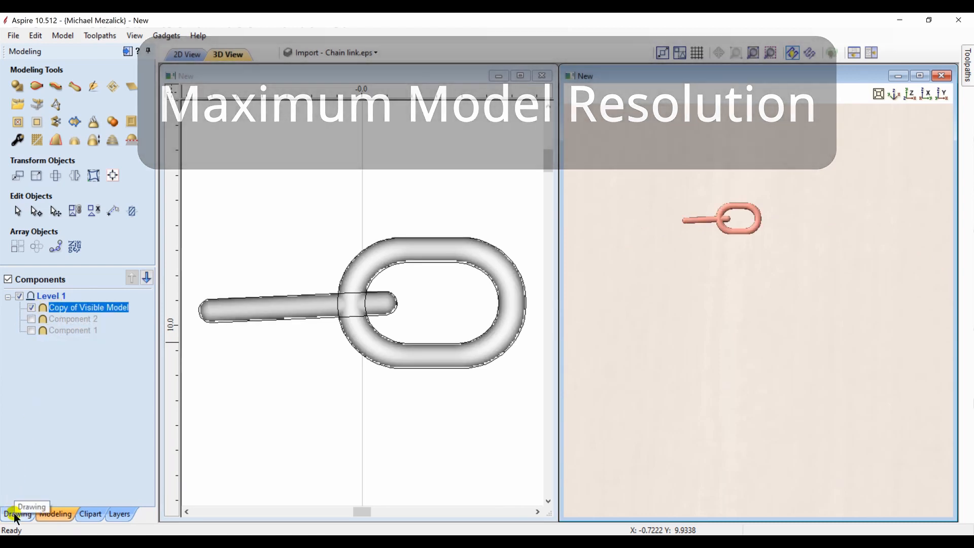
pyautogui.click(17, 513)
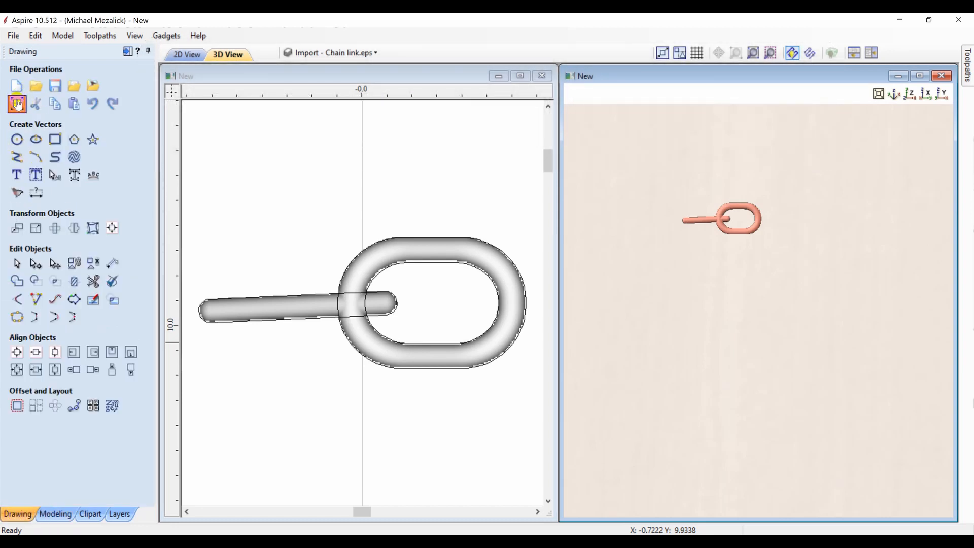
# Set the job's Modeling Resolution back to Standard (fastest) and confirm
pyautogui.click(17, 85)
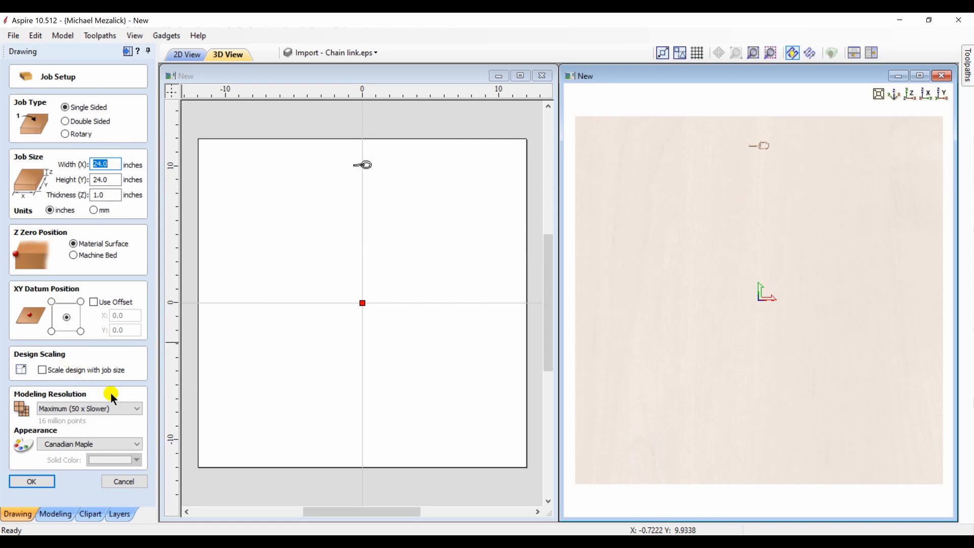
pyautogui.click(81, 407)
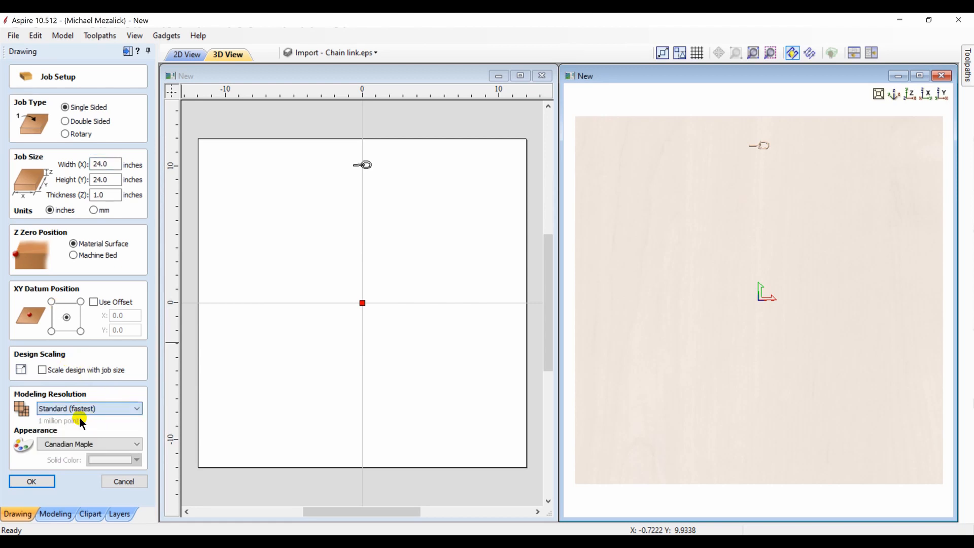
pyautogui.click(32, 481)
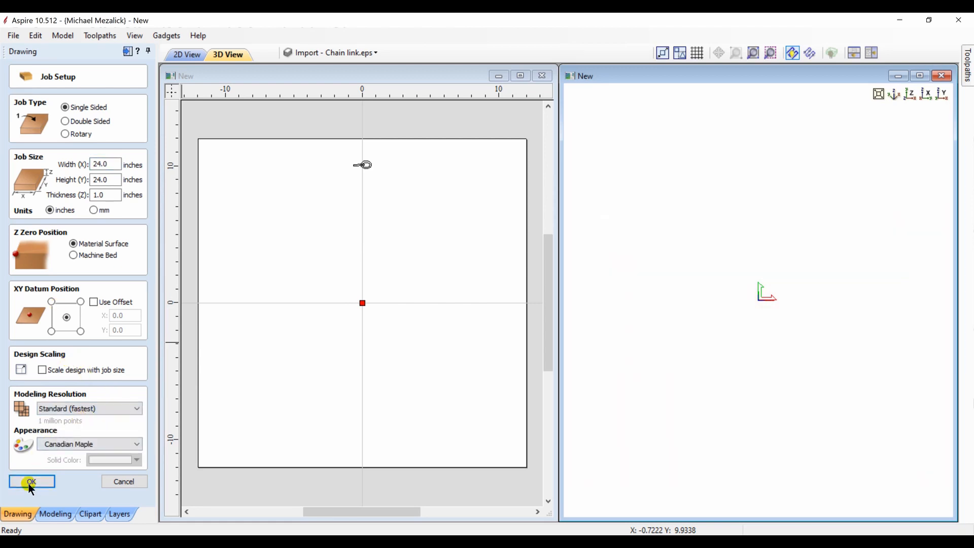
pyautogui.click(32, 480)
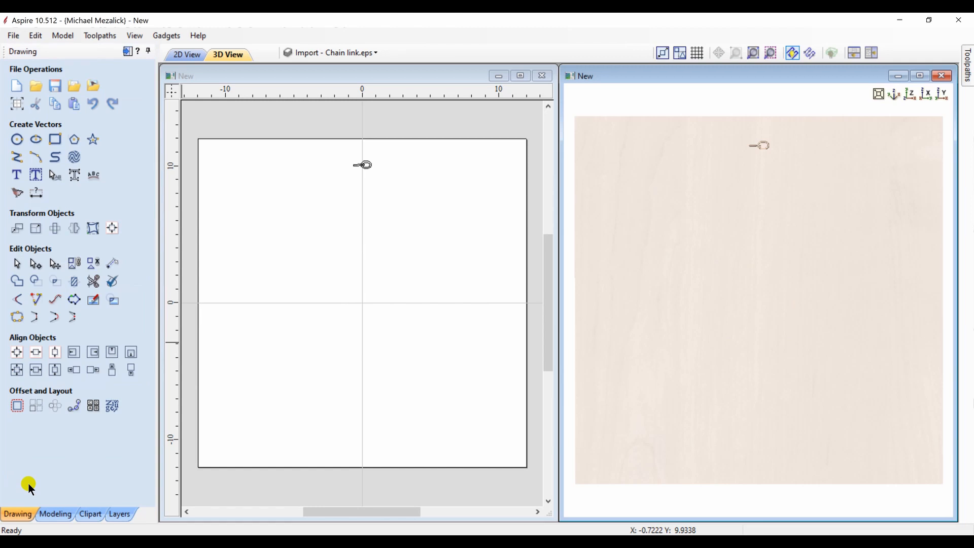
pyautogui.moveTo(801, 202)
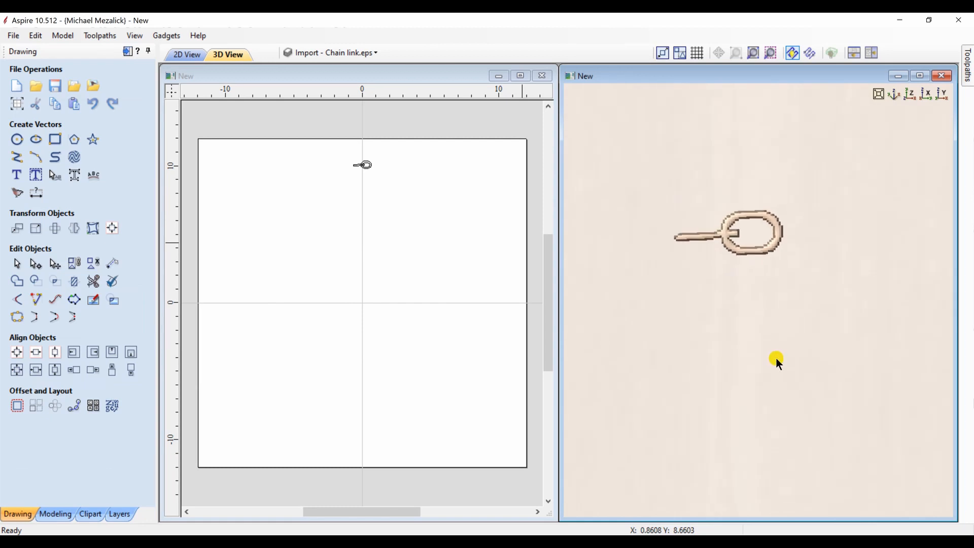
pyautogui.moveTo(76, 475)
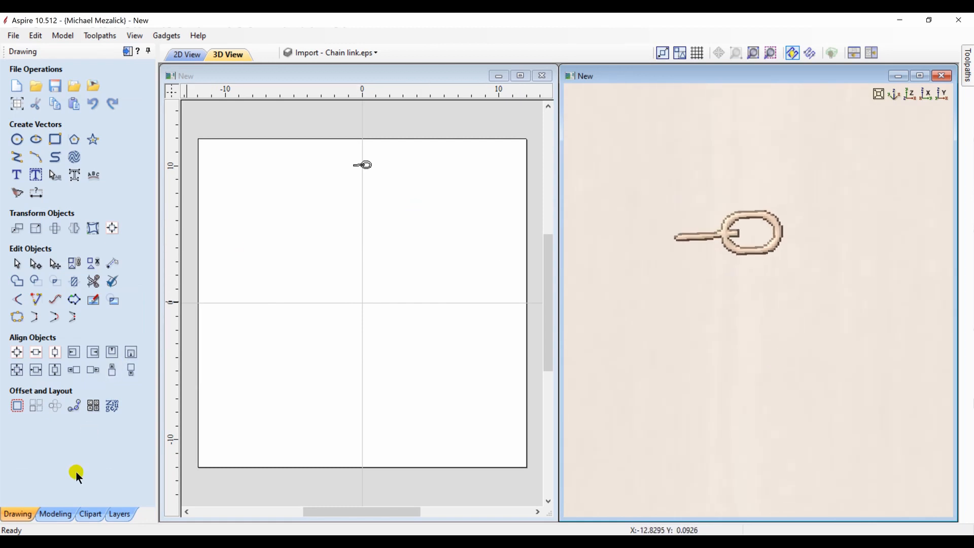
# Circular-copy the standard-resolution link 60 times over 360° and collapse the copies group
pyautogui.click(54, 514)
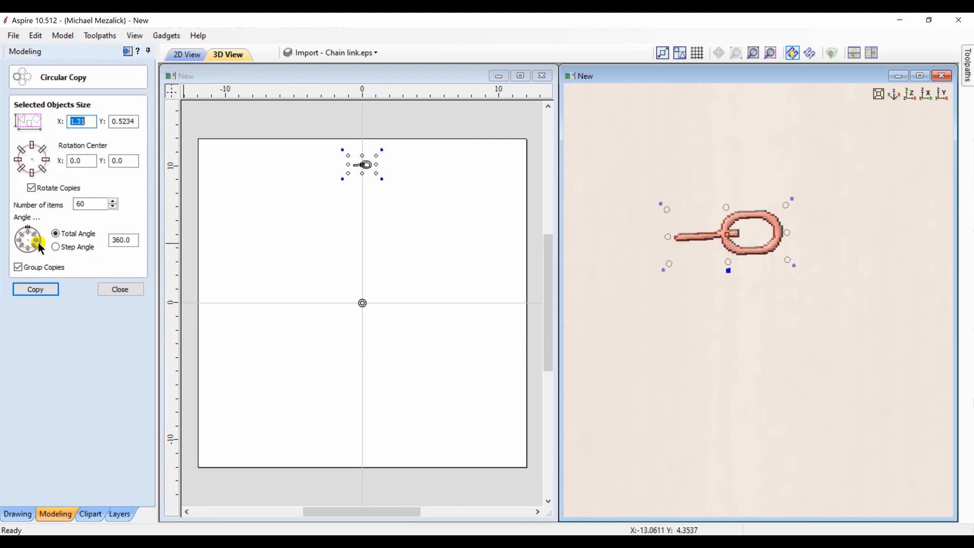
pyautogui.moveTo(99, 198)
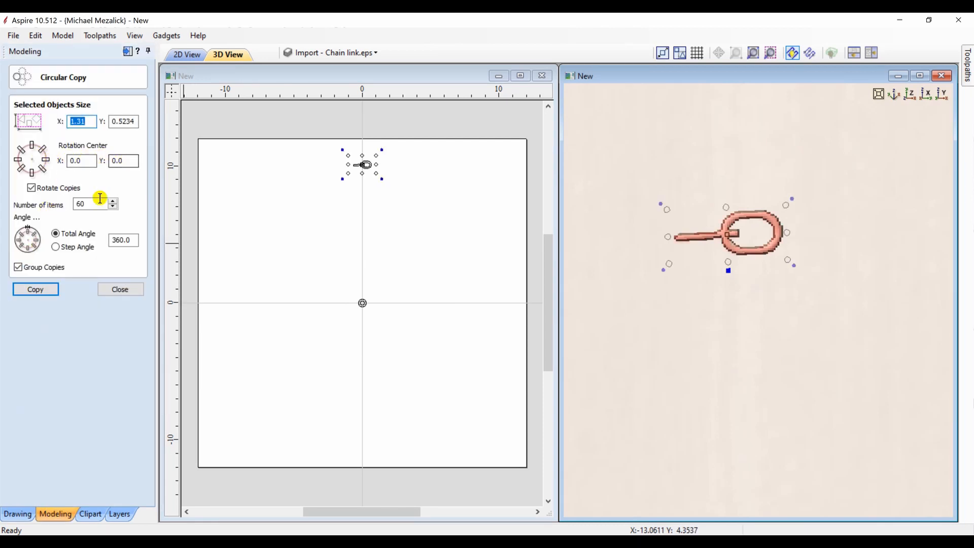
pyautogui.click(36, 289)
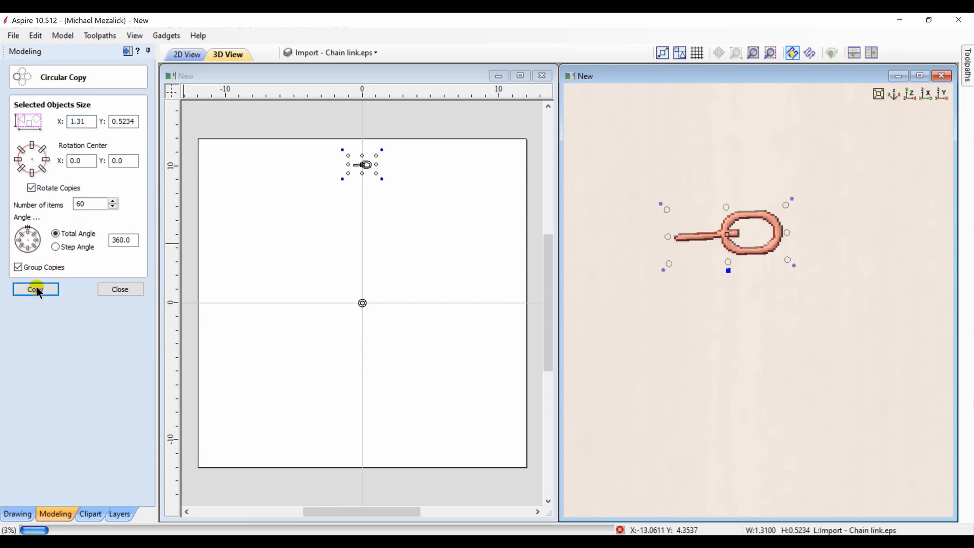
pyautogui.click(35, 289)
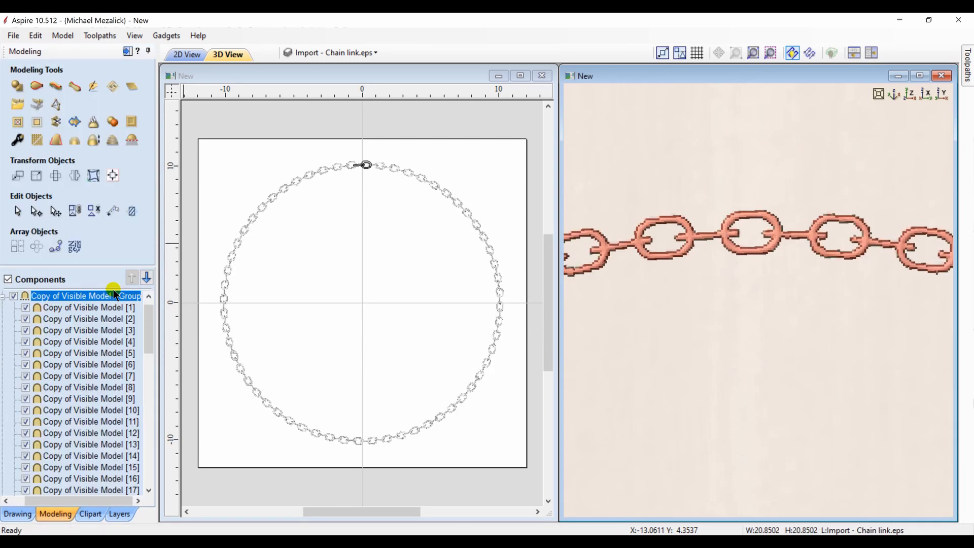
pyautogui.click(5, 295)
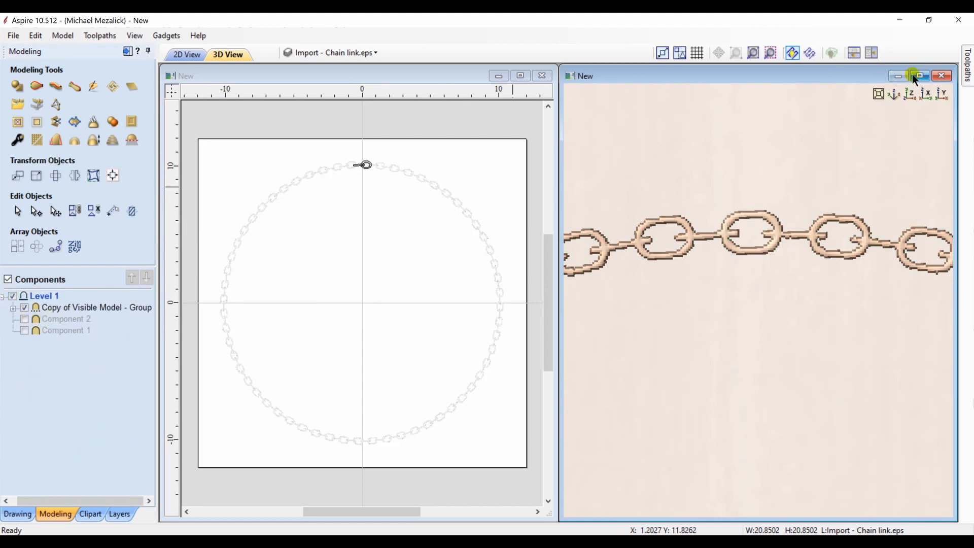
# Maximize the 3D view and zoom in on the blocky standard-resolution chain ring
pyautogui.click(918, 76)
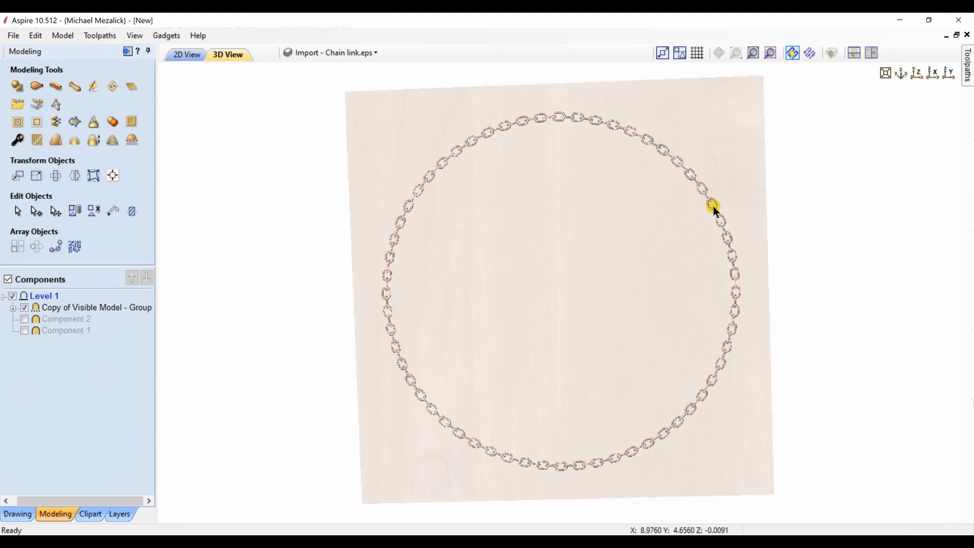
pyautogui.scroll(3)
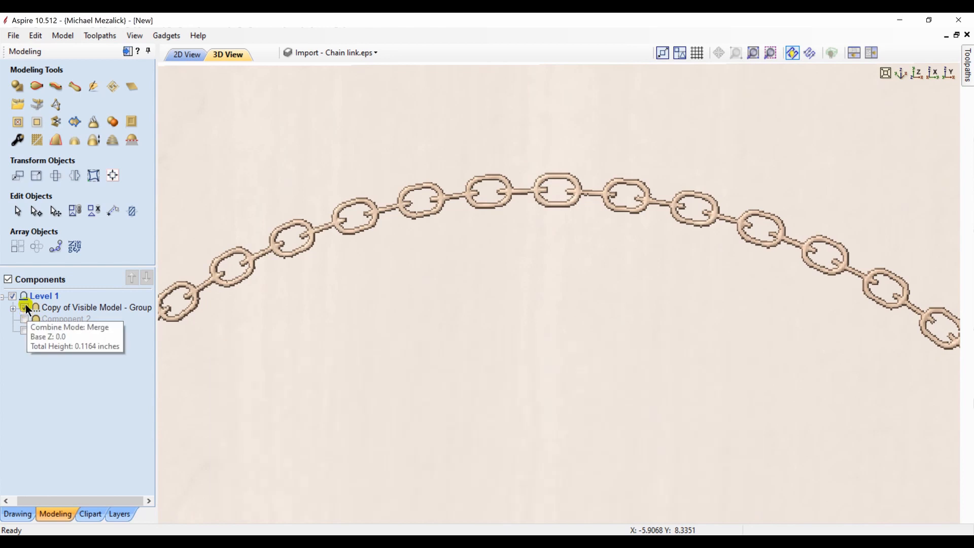
pyautogui.click(25, 307)
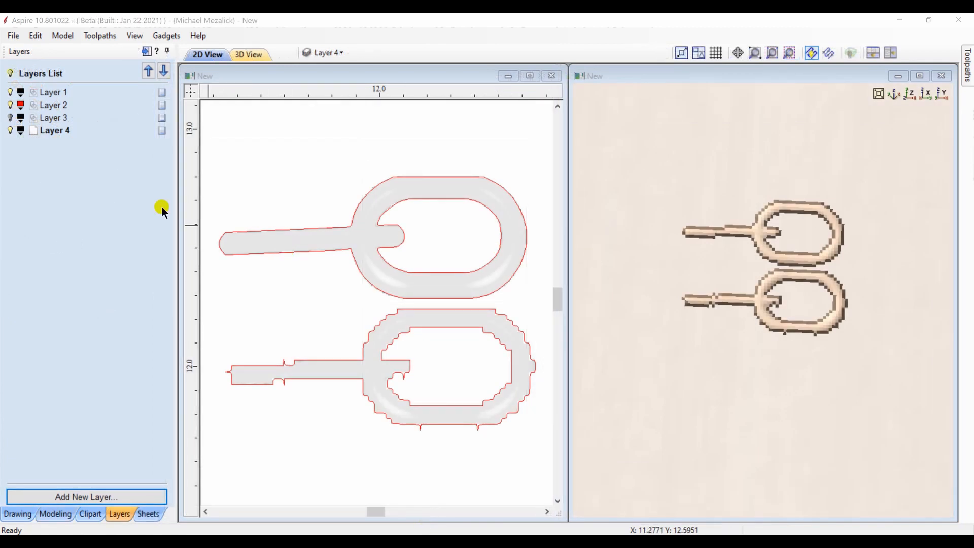
pyautogui.moveTo(358, 376)
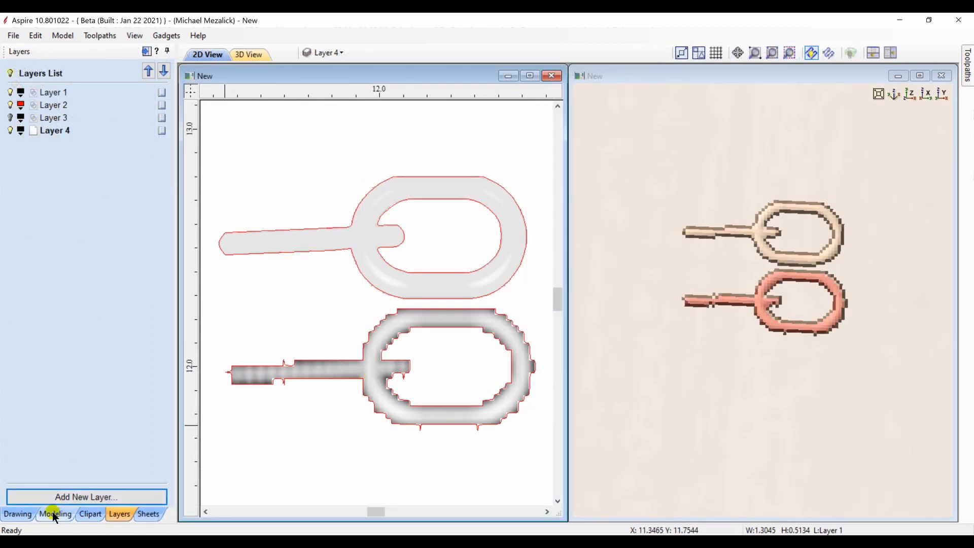
# Show the Components tree and select the upper, smoother link copy
pyautogui.click(55, 514)
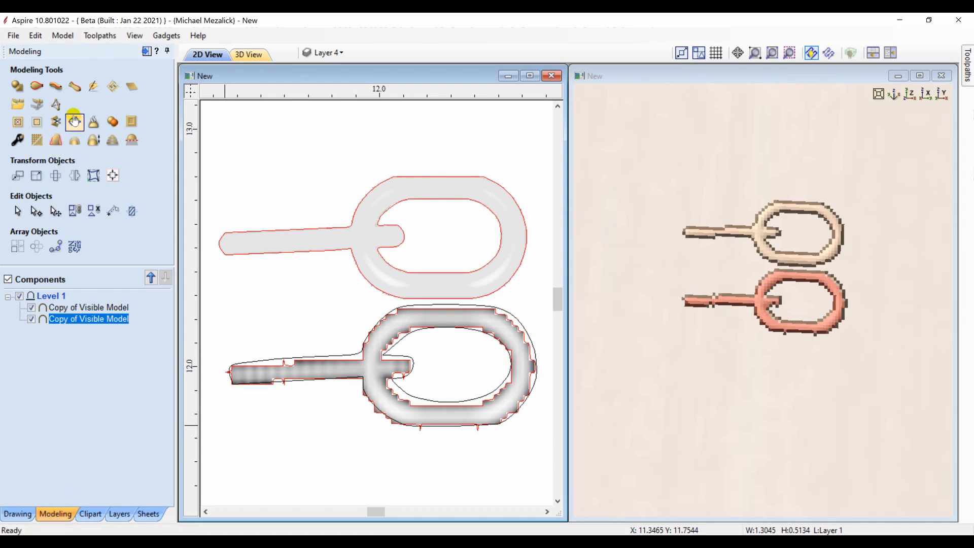
pyautogui.moveTo(304, 243)
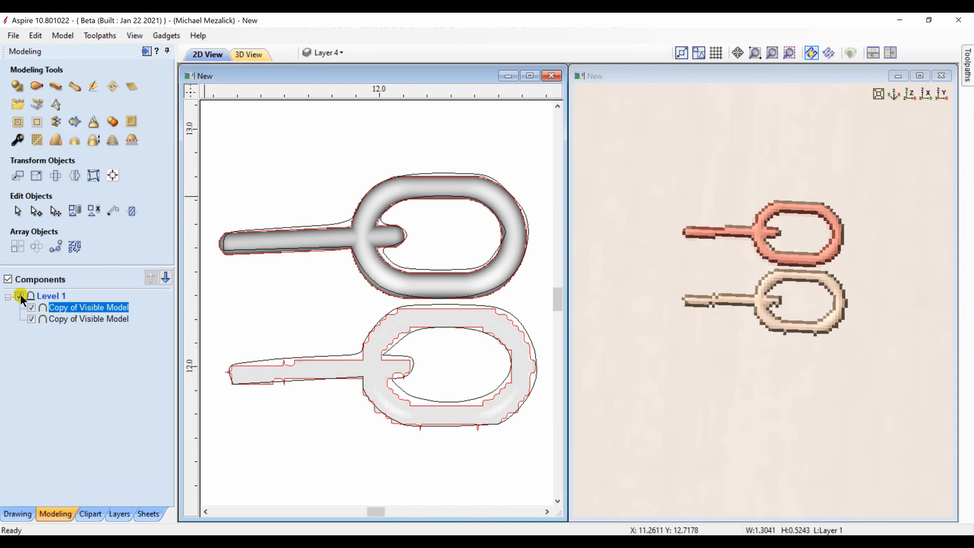
pyautogui.click(8, 279)
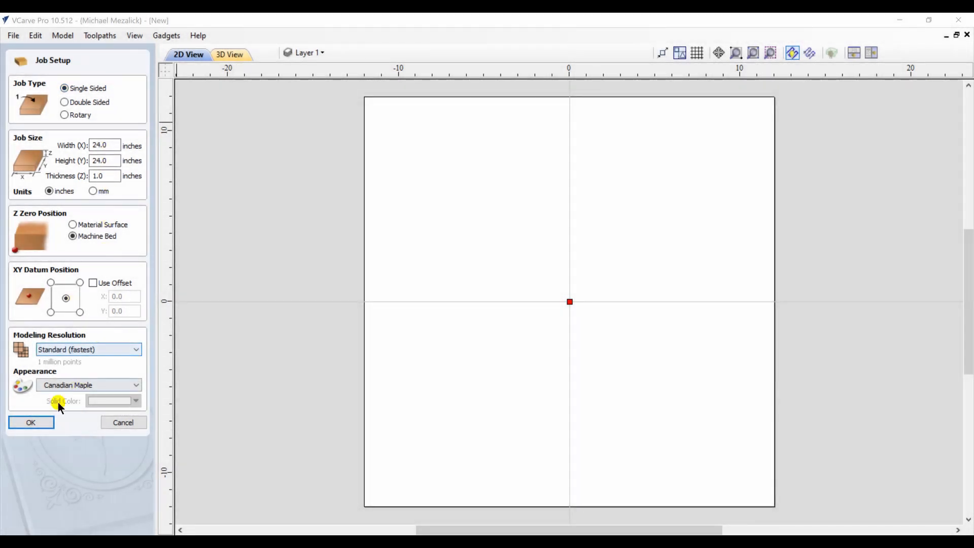
# Confirm the new job, add the Fleur_de_Lys clipart from Decorative, select it and start Circular Copy
pyautogui.click(30, 422)
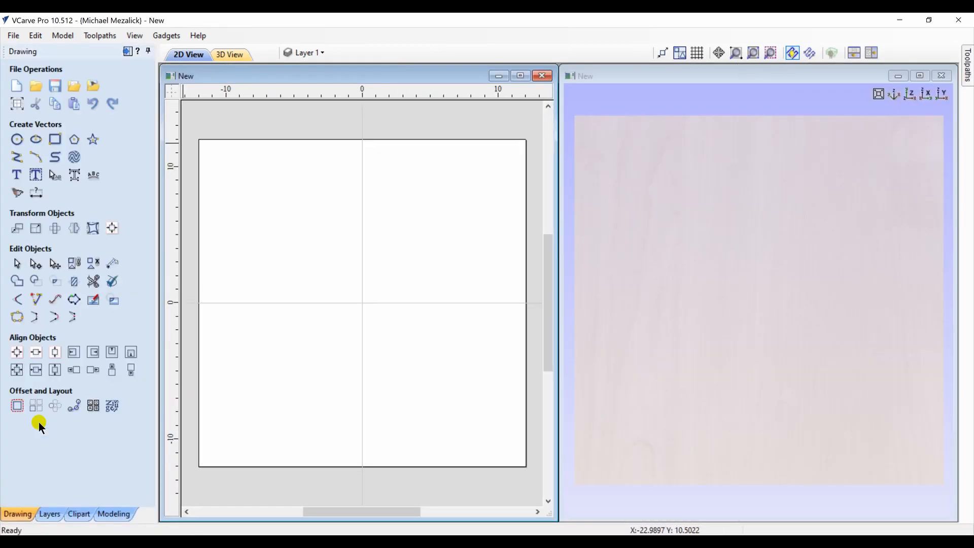
pyautogui.click(78, 513)
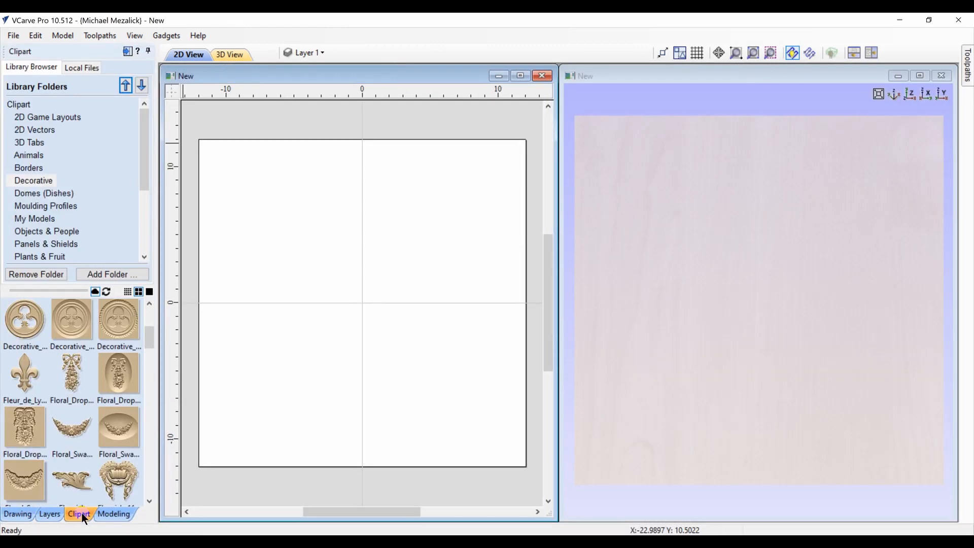
pyautogui.moveTo(25, 372)
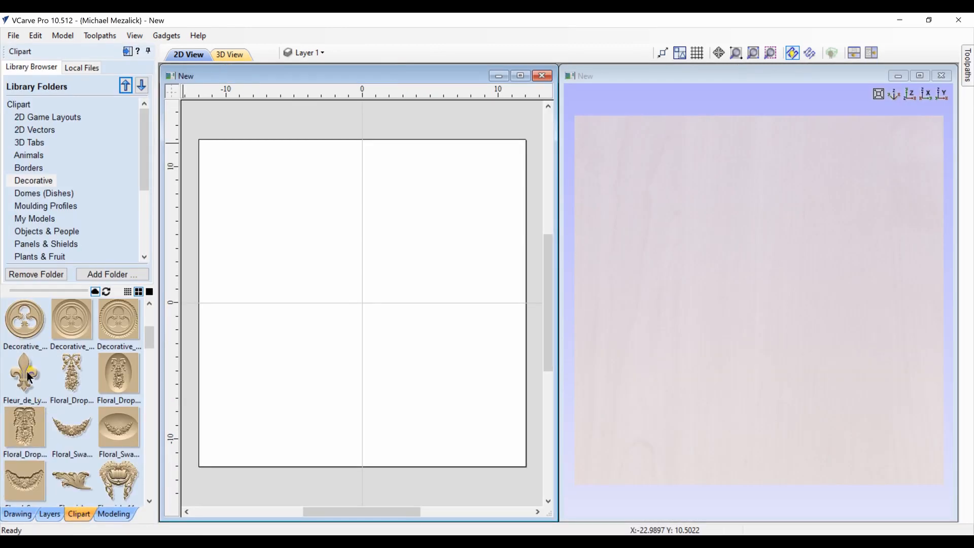
pyautogui.doubleClick(25, 372)
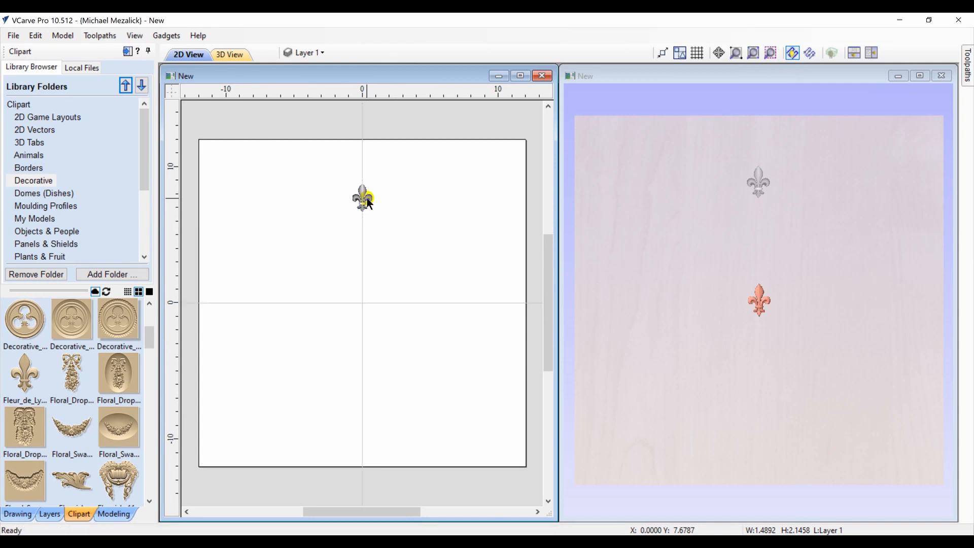
pyautogui.click(362, 199)
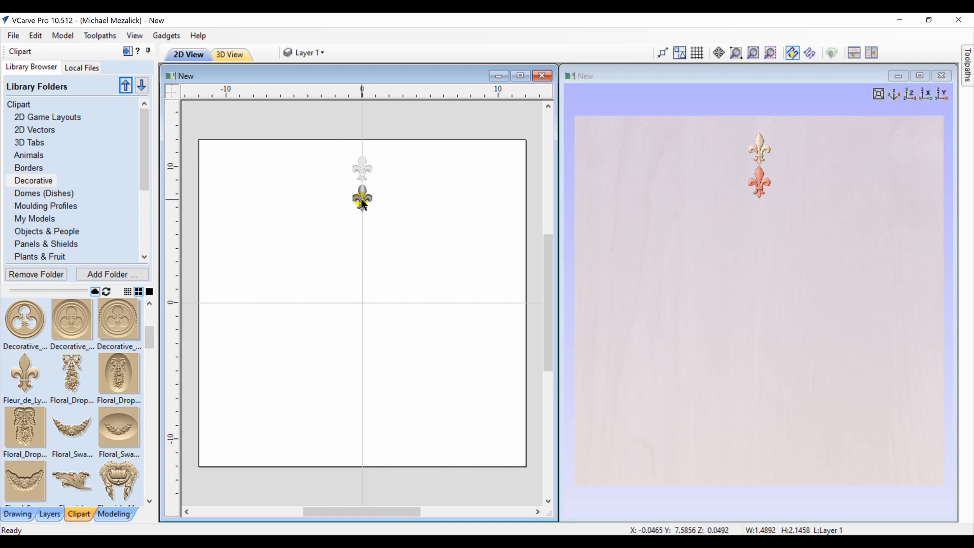
pyautogui.click(18, 514)
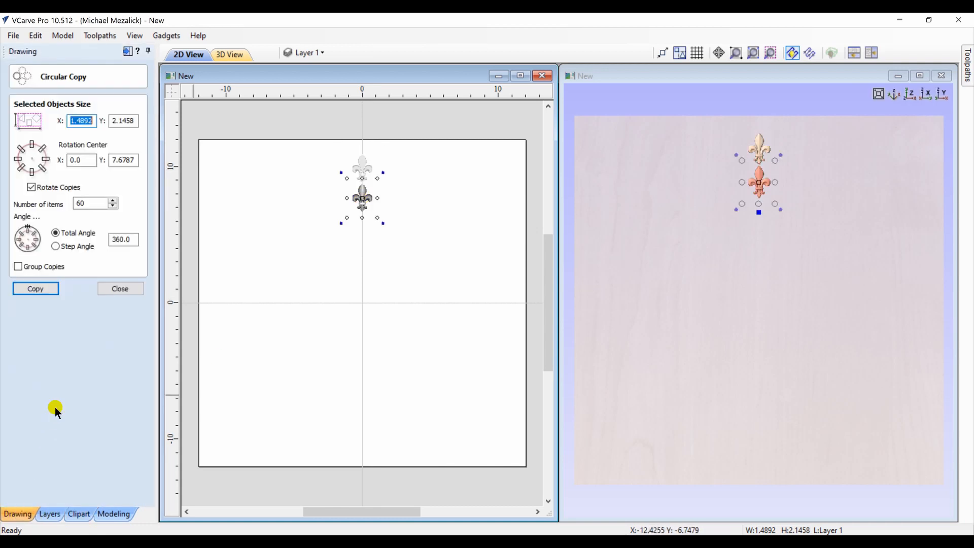
# Copy the lower fleur-de-lys 60 times around the job origin at 0,0
pyautogui.click(34, 288)
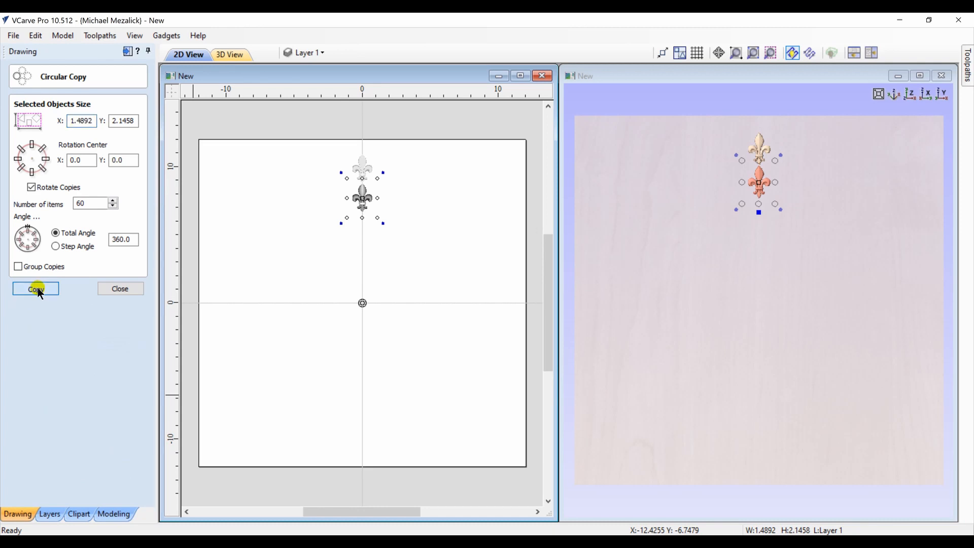
pyautogui.click(36, 290)
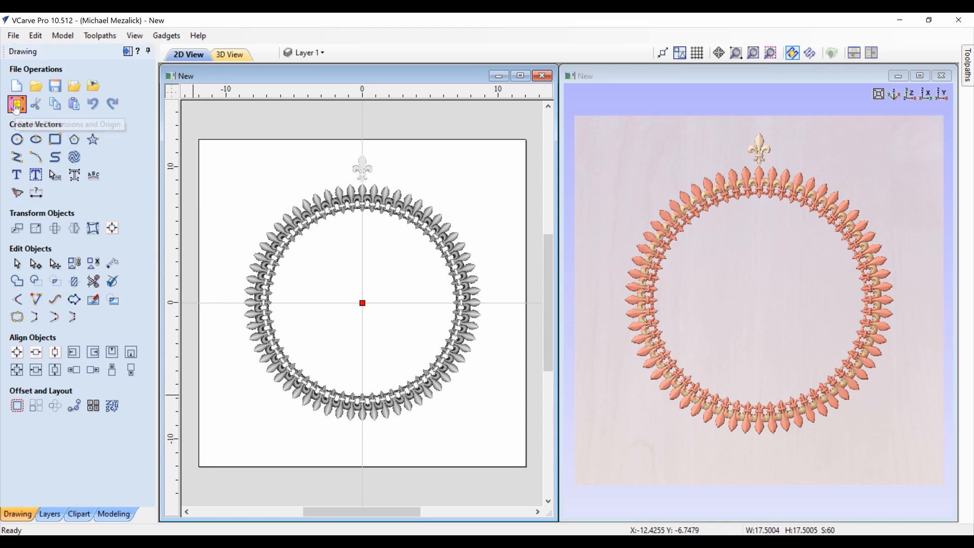
# Check the modeling resolution in Job Setup, then copy the upper fleur-de-lys 60 times around the centre
pyautogui.click(17, 104)
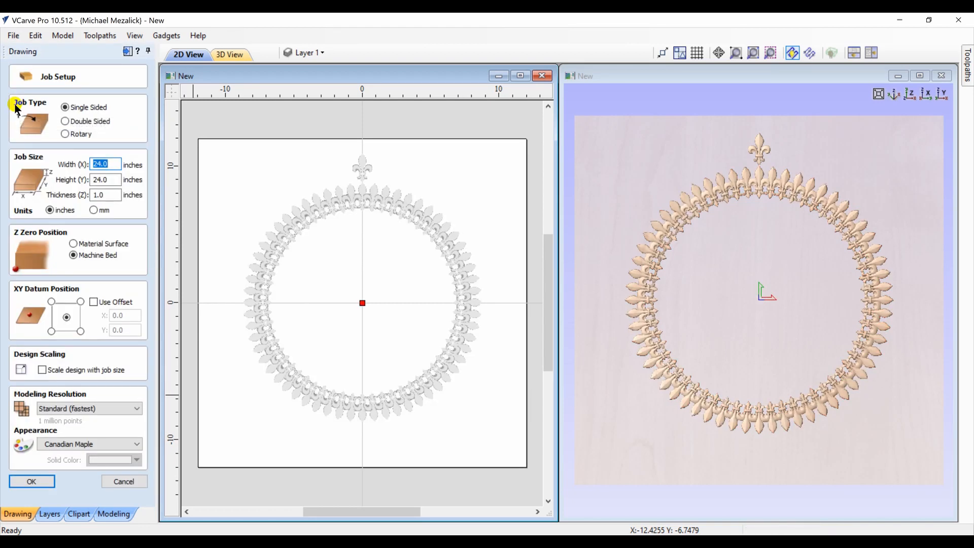
pyautogui.click(137, 408)
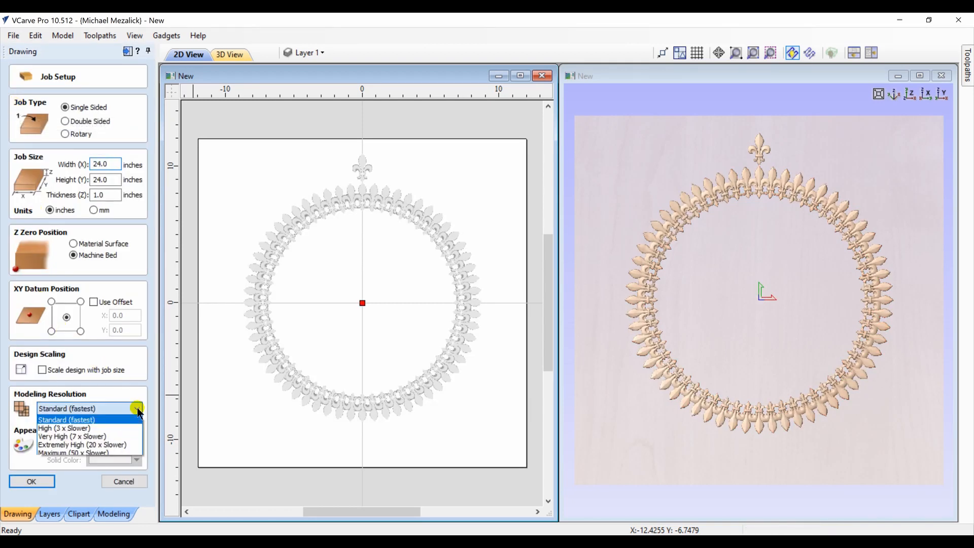
pyautogui.click(32, 481)
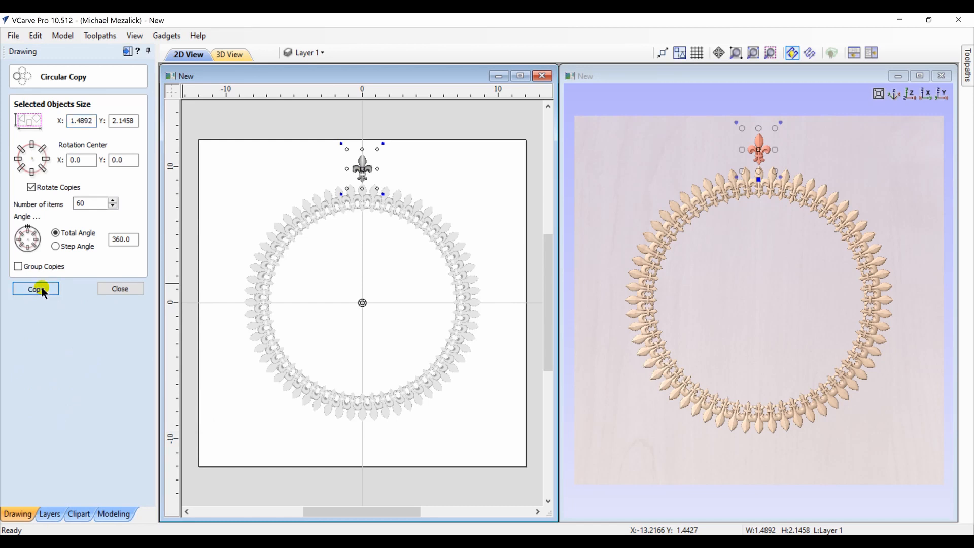
pyautogui.click(36, 289)
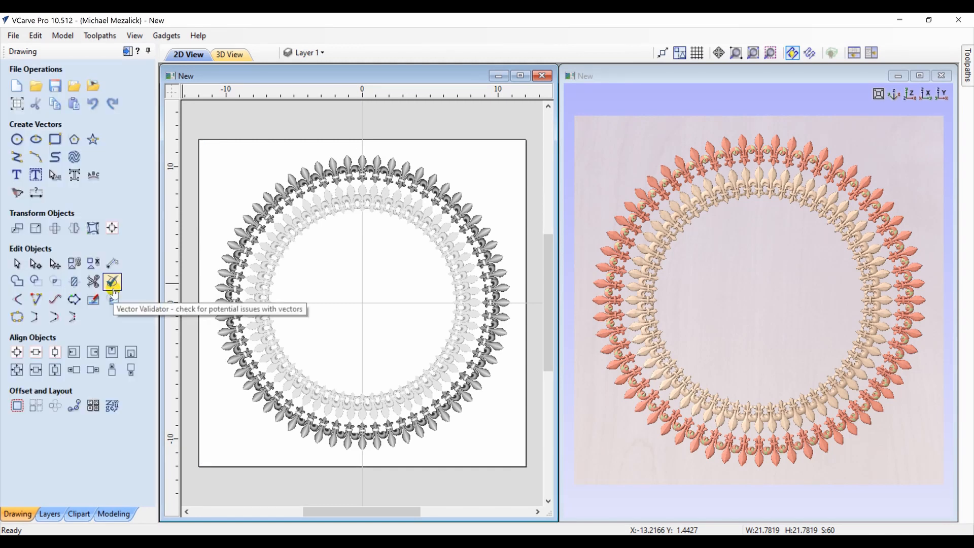
pyautogui.moveTo(838, 82)
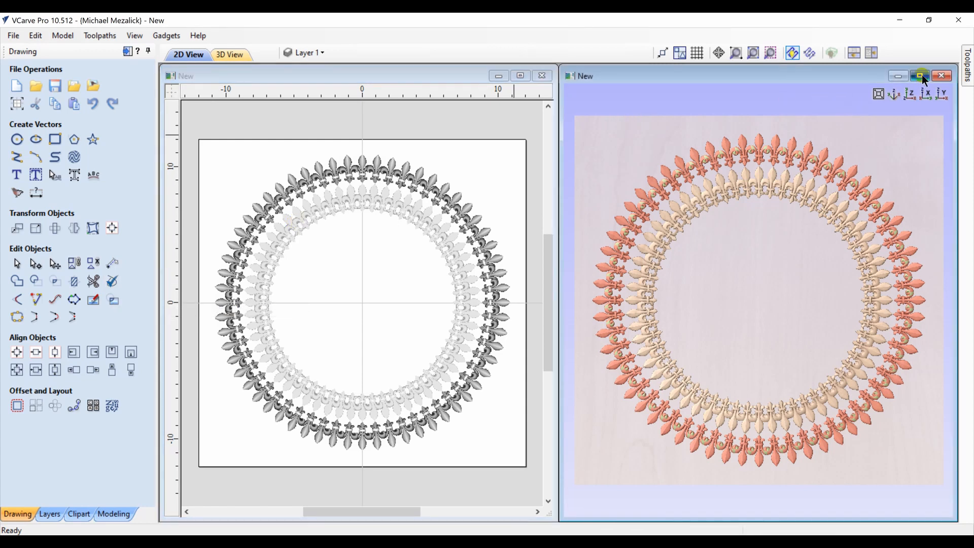
# Maximize the 3D view and zoom in on the fleur-de-lys rings
pyautogui.click(922, 76)
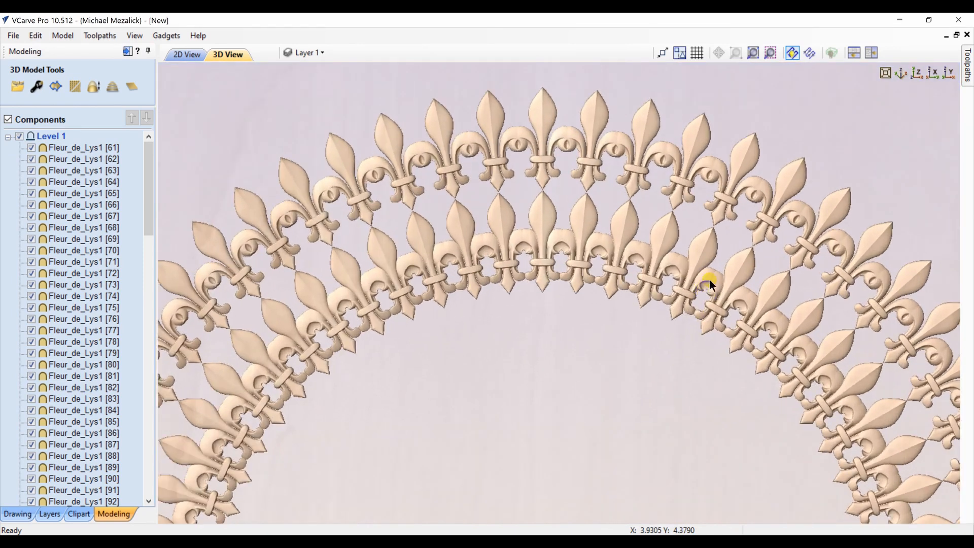
pyautogui.scroll(3)
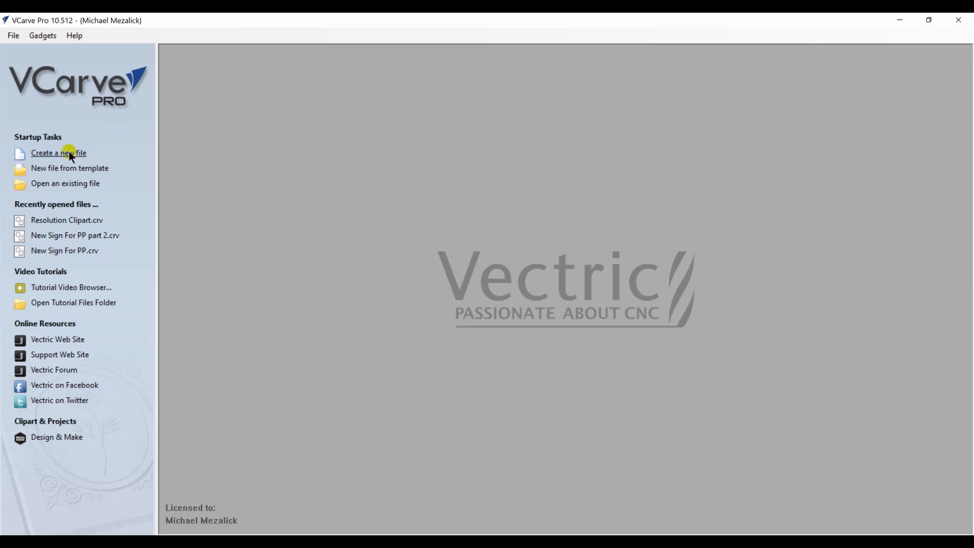
# Create a new 24 by 24 inch, 1 inch thick job and show the modeling tools
pyautogui.click(58, 153)
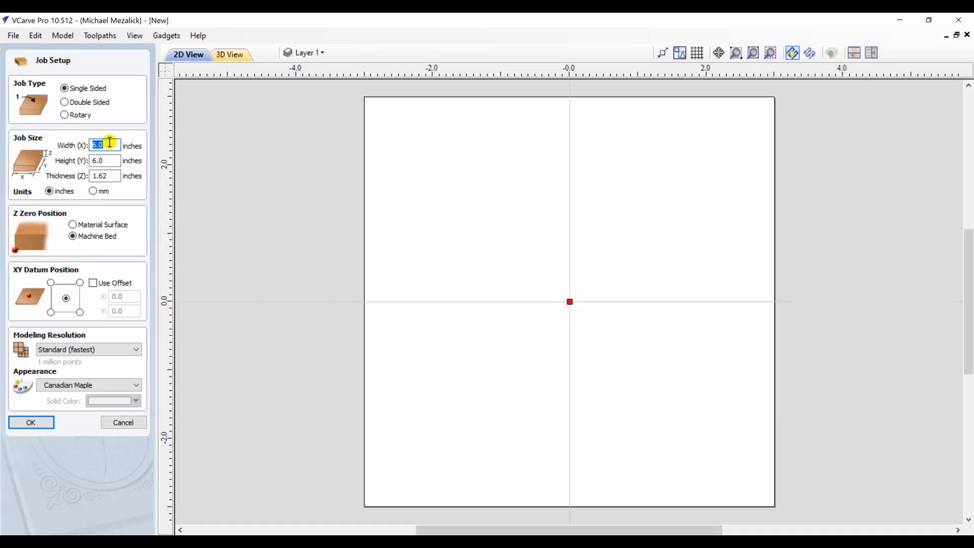
pyautogui.write('2')
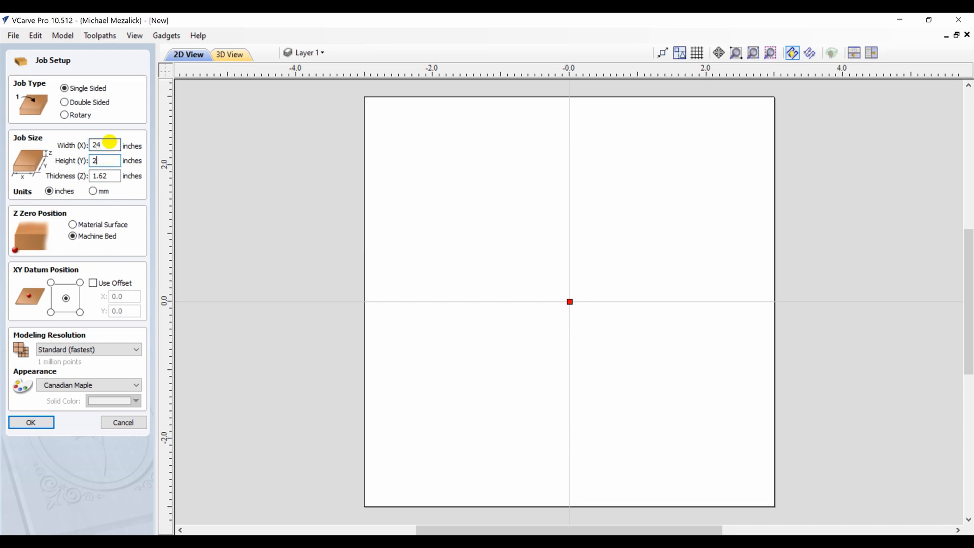
pyautogui.write('4')
pyautogui.click(104, 175)
pyautogui.write('1')
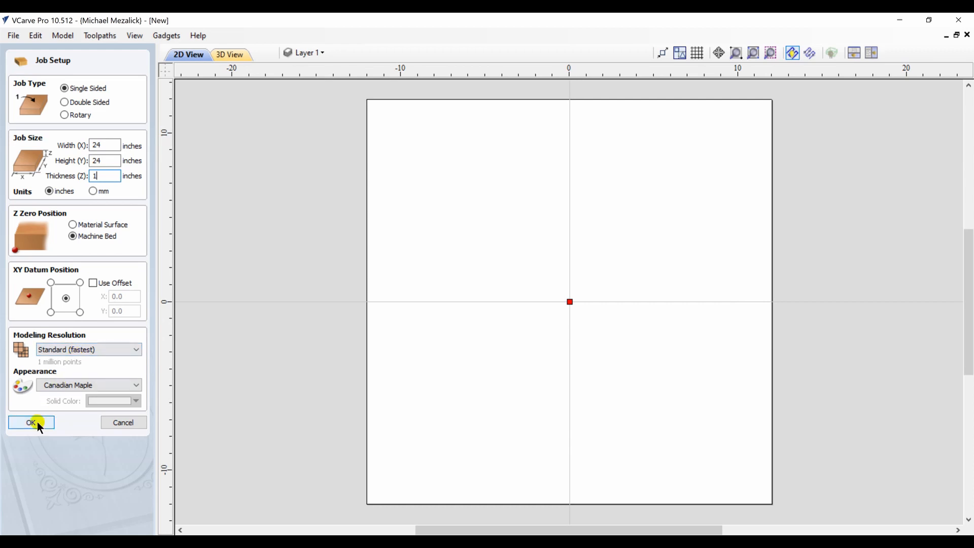
pyautogui.click(30, 422)
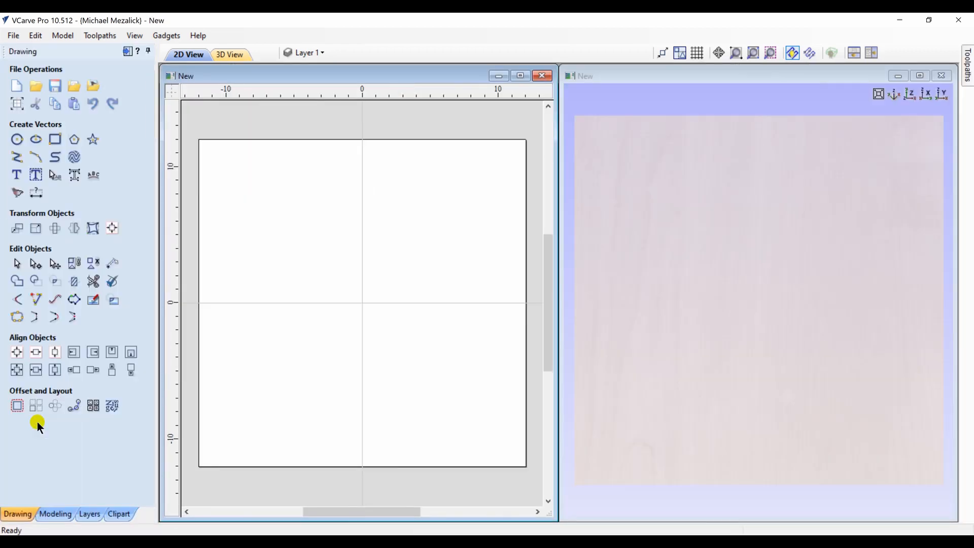
pyautogui.click(54, 513)
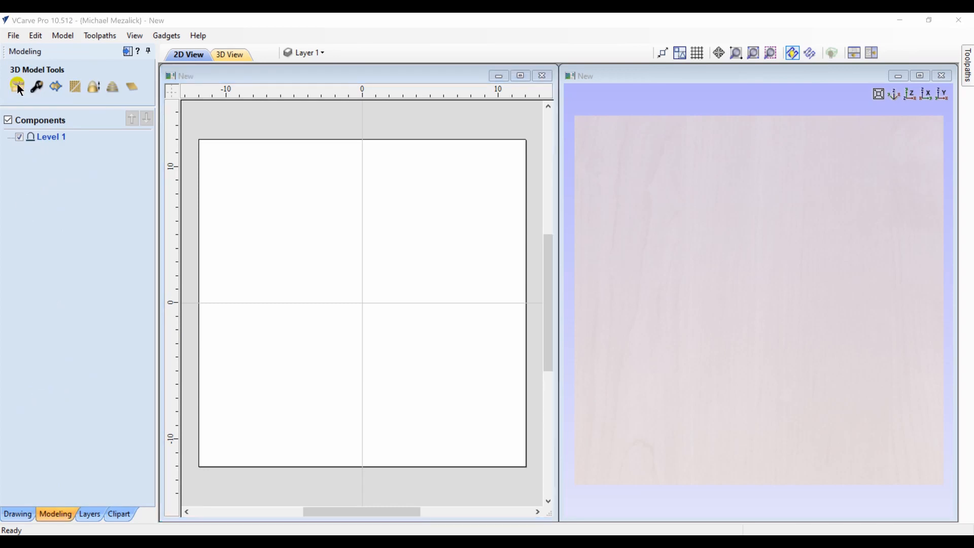
# Import the Sailing Ship model, convert mm to inches, size it 22 inches wide and create the relief
pyautogui.click(18, 86)
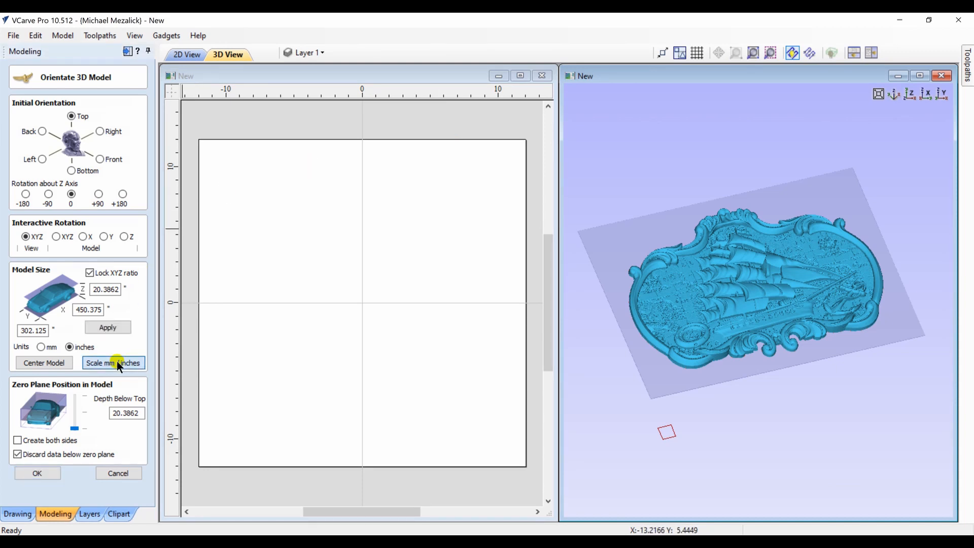
pyautogui.click(113, 364)
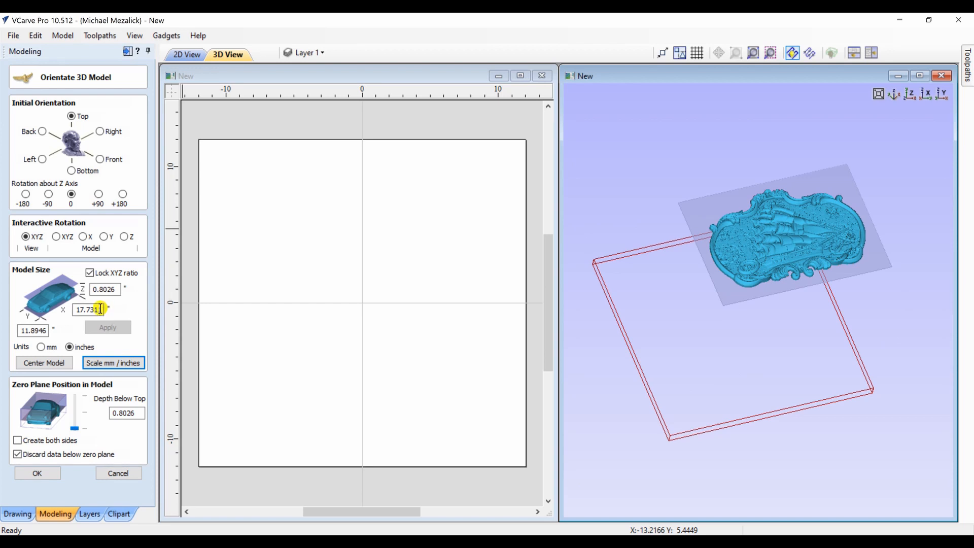
pyautogui.tripleClick(88, 309)
pyautogui.write('22')
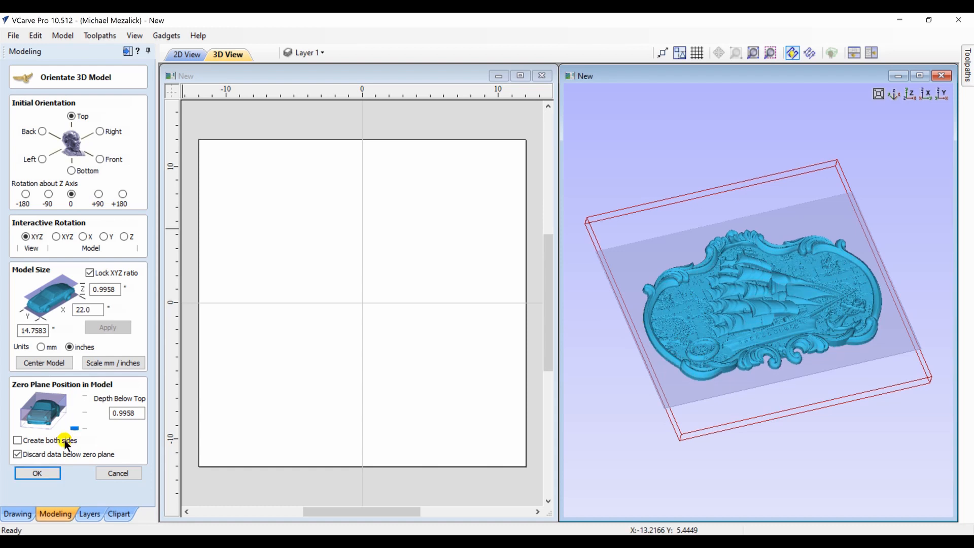
pyautogui.click(37, 472)
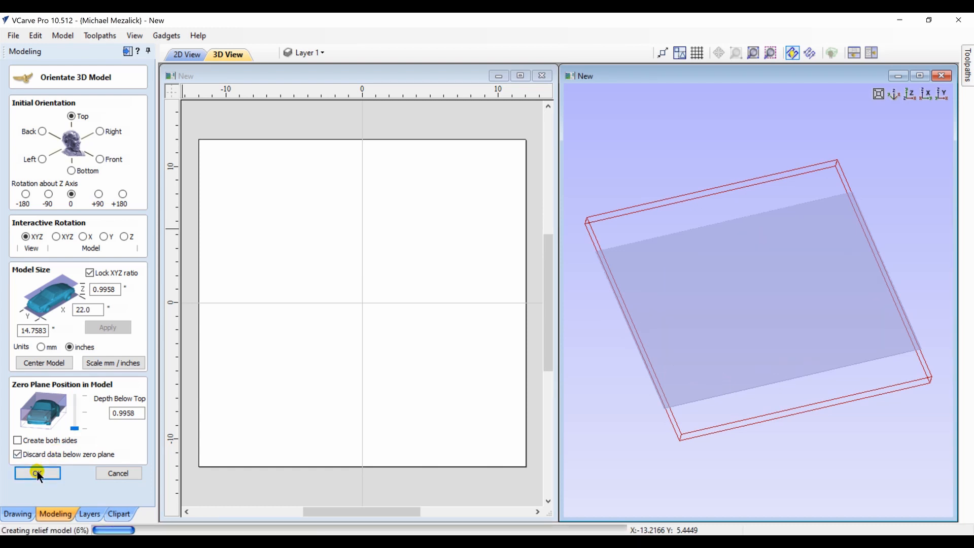
pyautogui.click(37, 473)
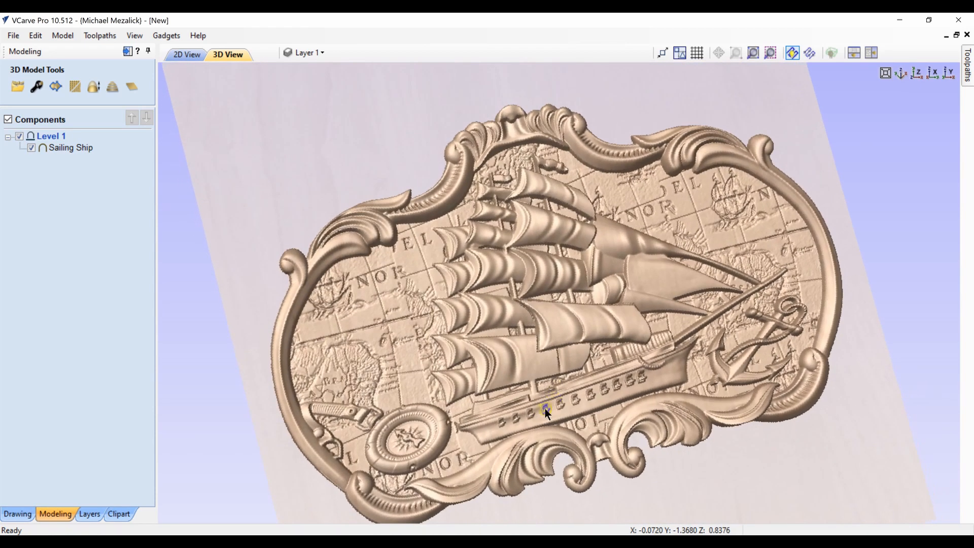
# View the ship relief from directly above and zoom in
pyautogui.click(918, 74)
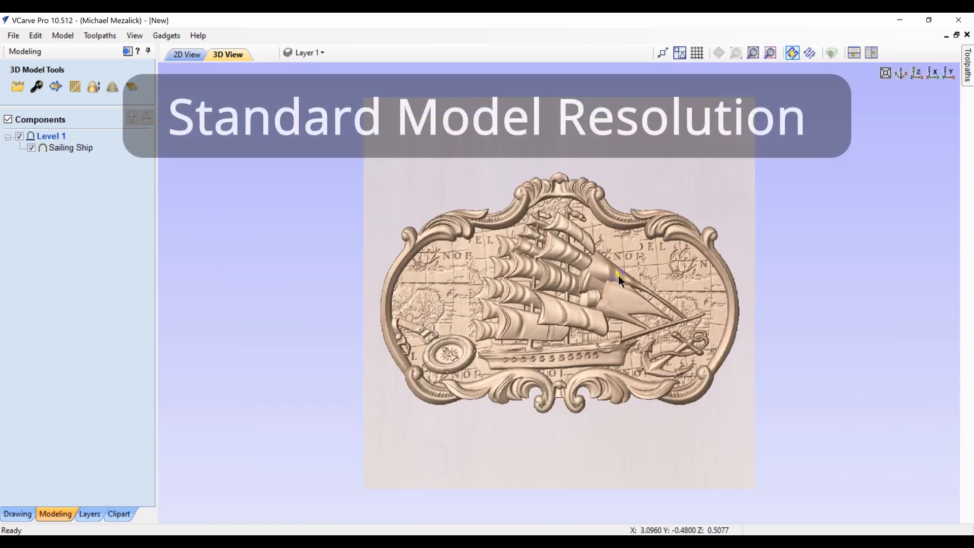
pyautogui.scroll(3)
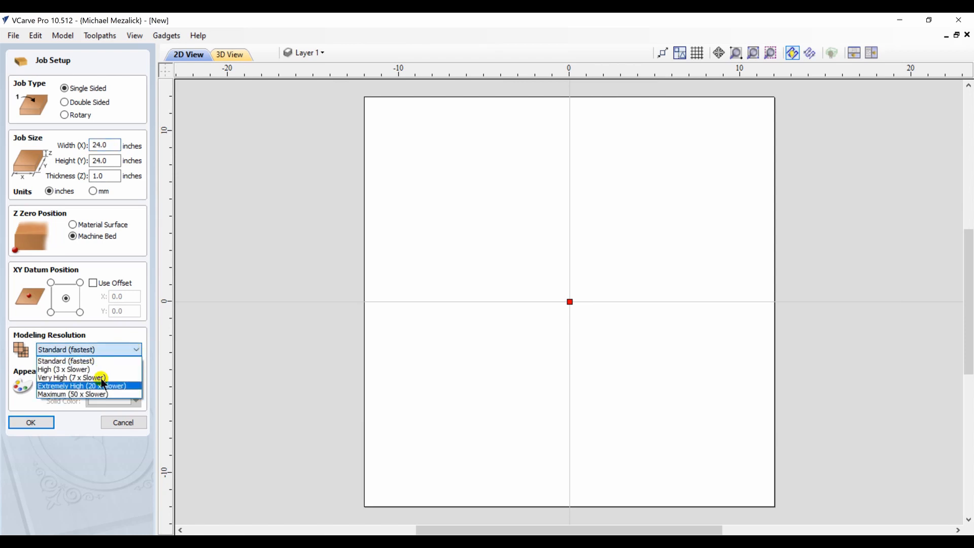
# Create the job at Maximum (50 x Slower) resolution and re-import the ship model at 22 inches wide
pyautogui.click(73, 394)
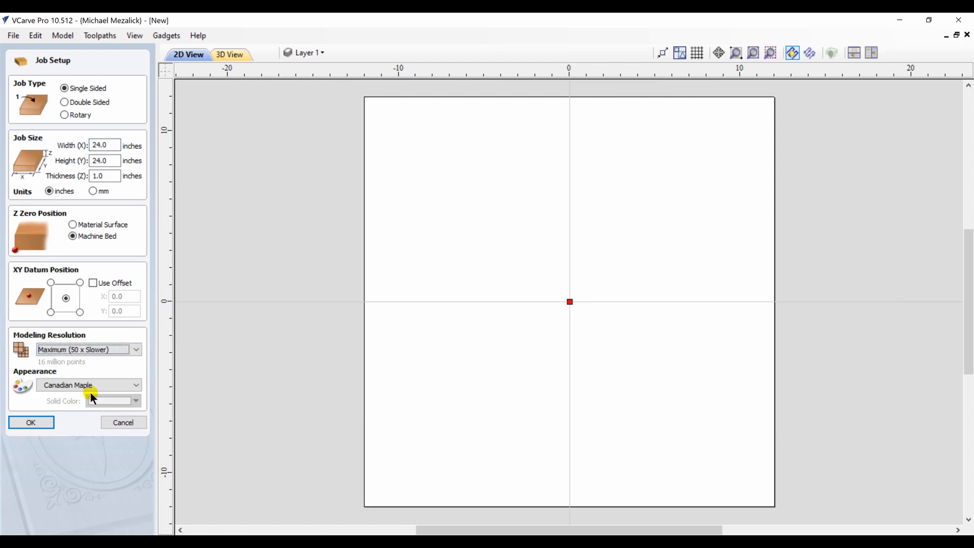
pyautogui.click(30, 422)
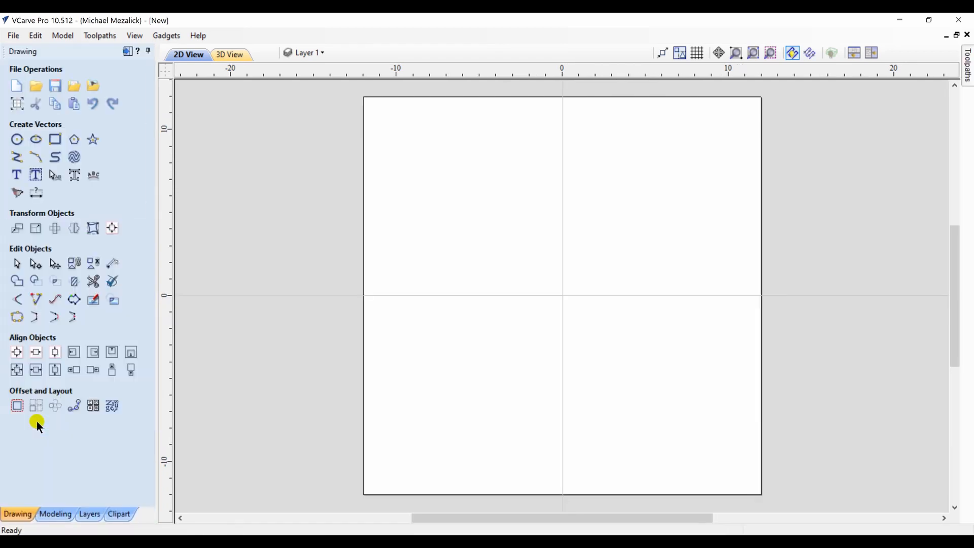
pyautogui.click(54, 514)
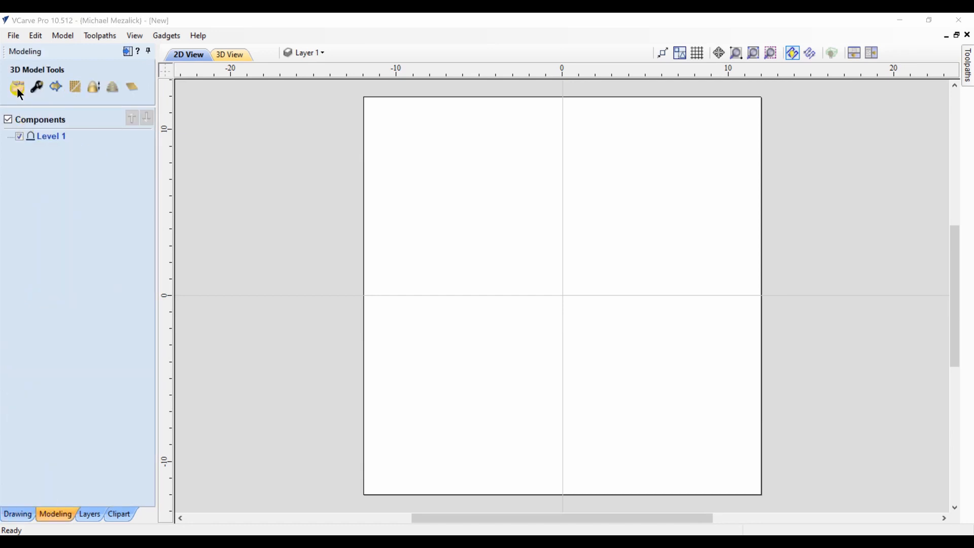
pyautogui.click(18, 86)
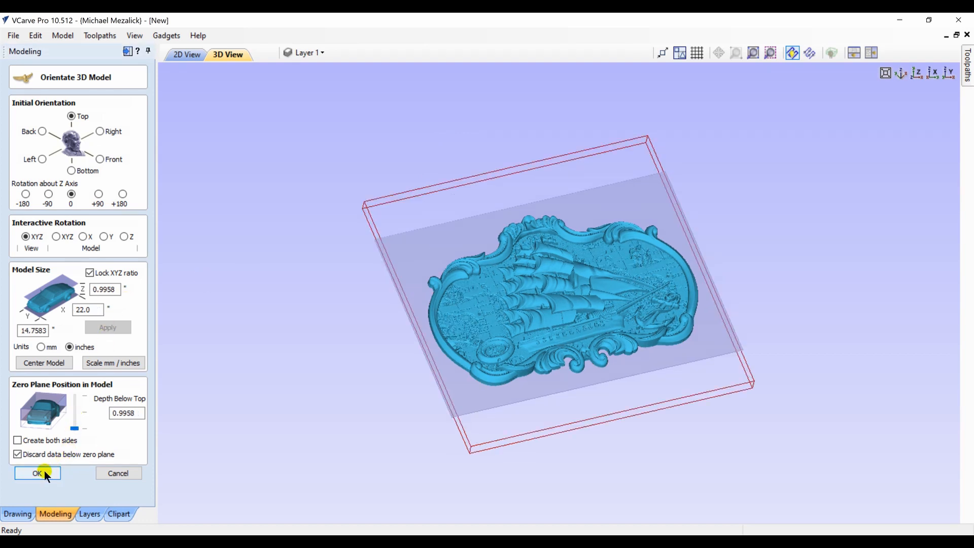
pyautogui.click(37, 474)
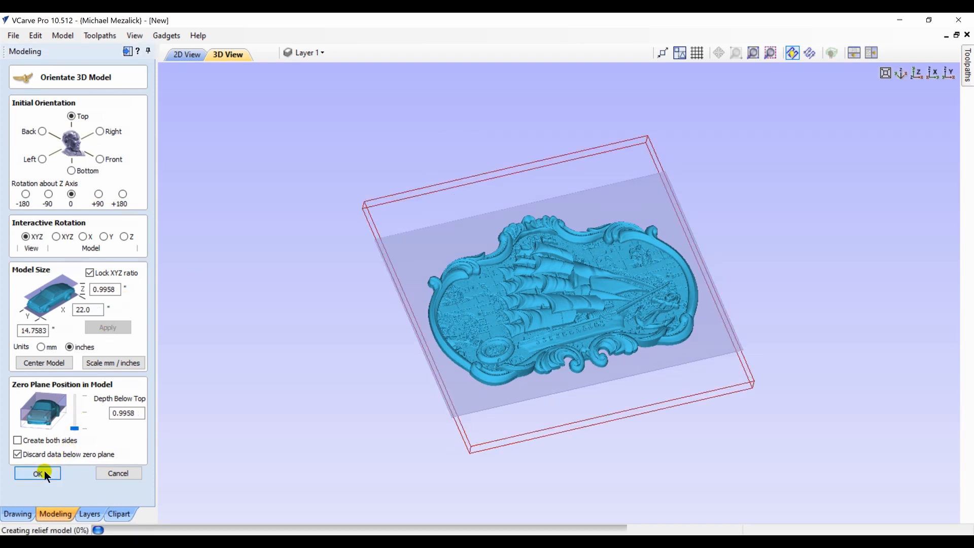
pyautogui.click(36, 473)
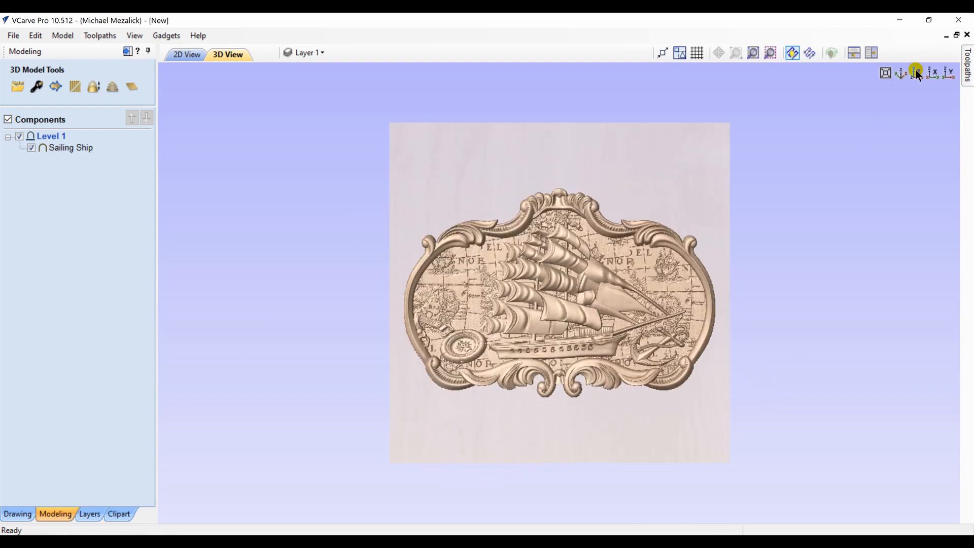
pyautogui.moveTo(529, 311)
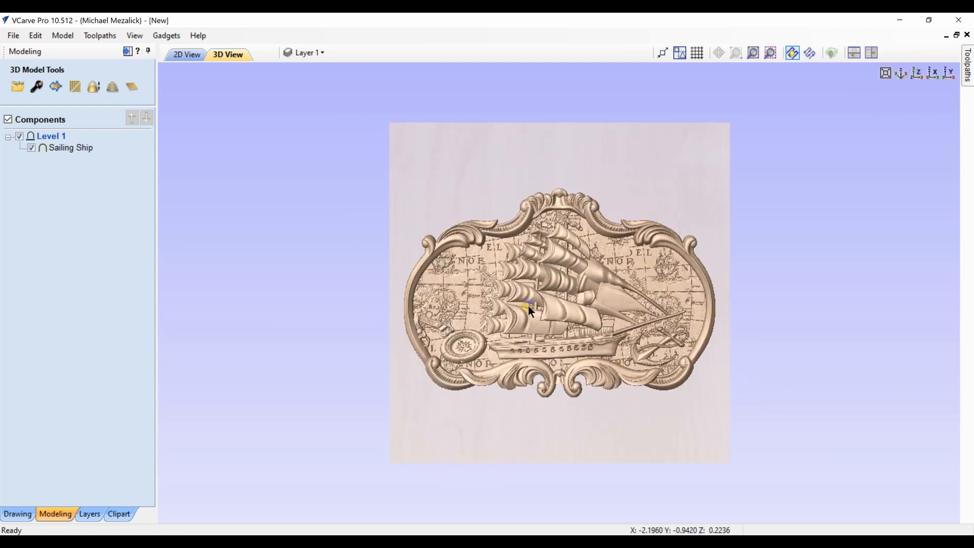
pyautogui.scroll(3)
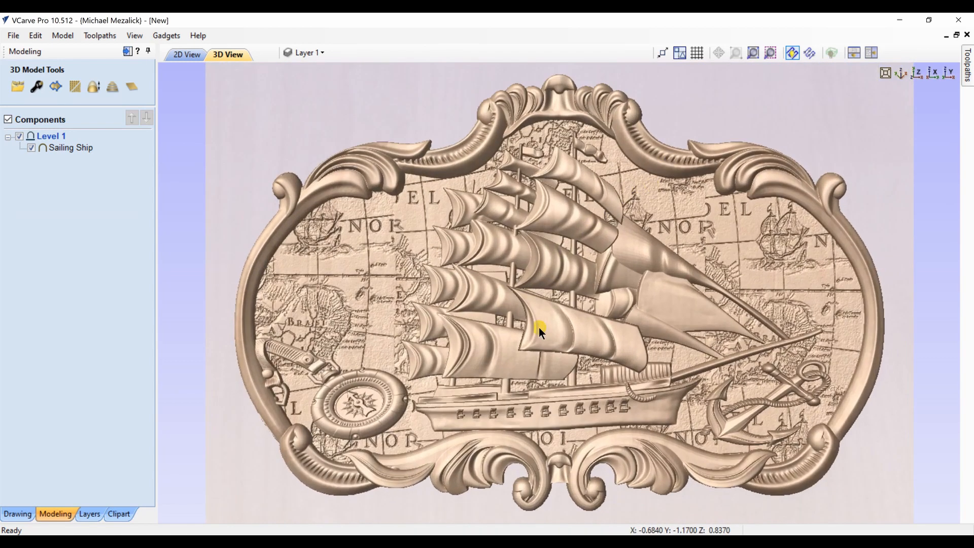
pyautogui.scroll(3)
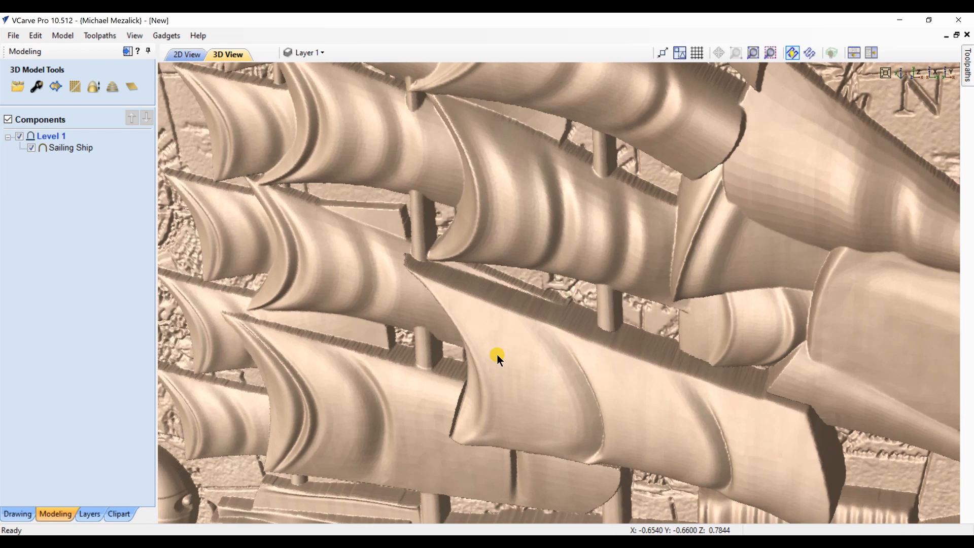
pyautogui.moveTo(336, 273)
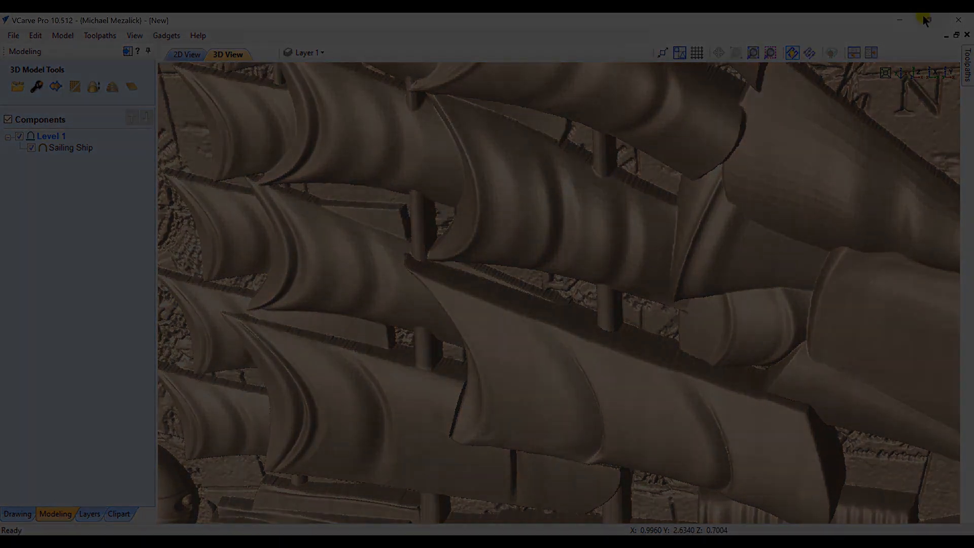
# Close the ship document, then array-copy the oval into 1 row of 12 columns with 0.1 X gap
pyautogui.click(188, 54)
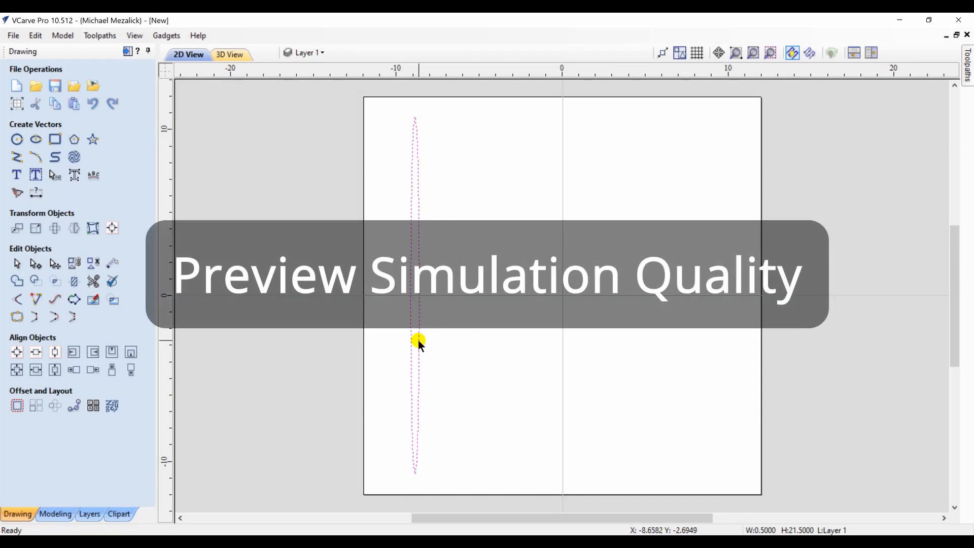
pyautogui.moveTo(55, 405)
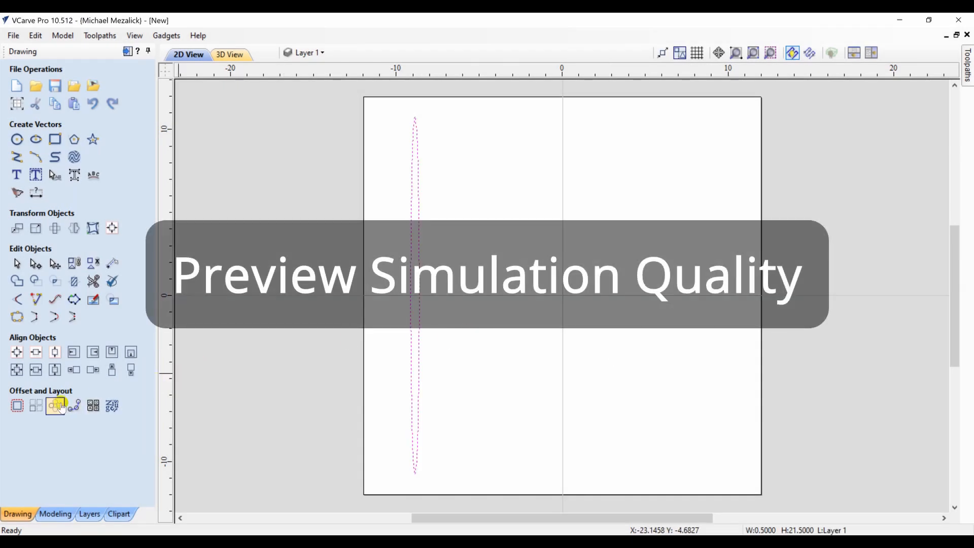
pyautogui.click(55, 404)
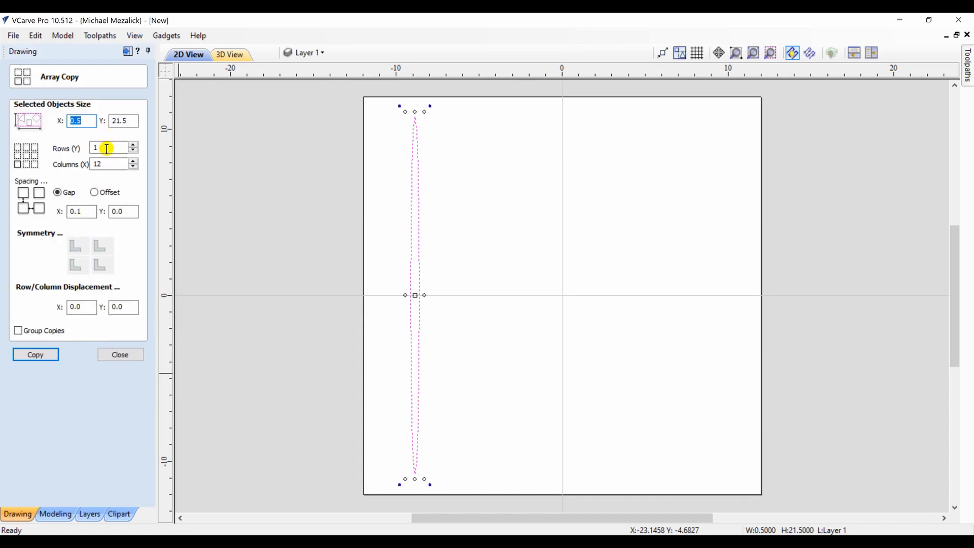
pyautogui.click(112, 163)
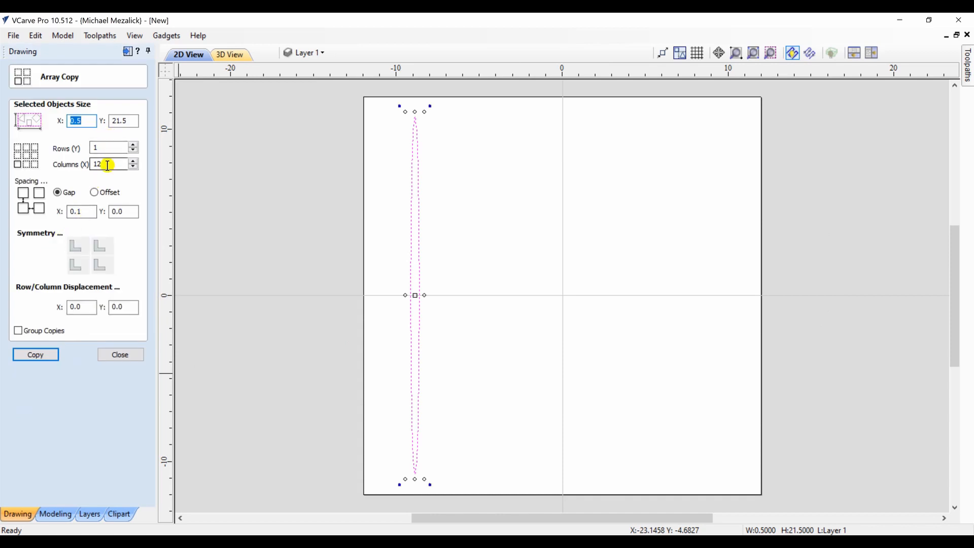
pyautogui.click(81, 211)
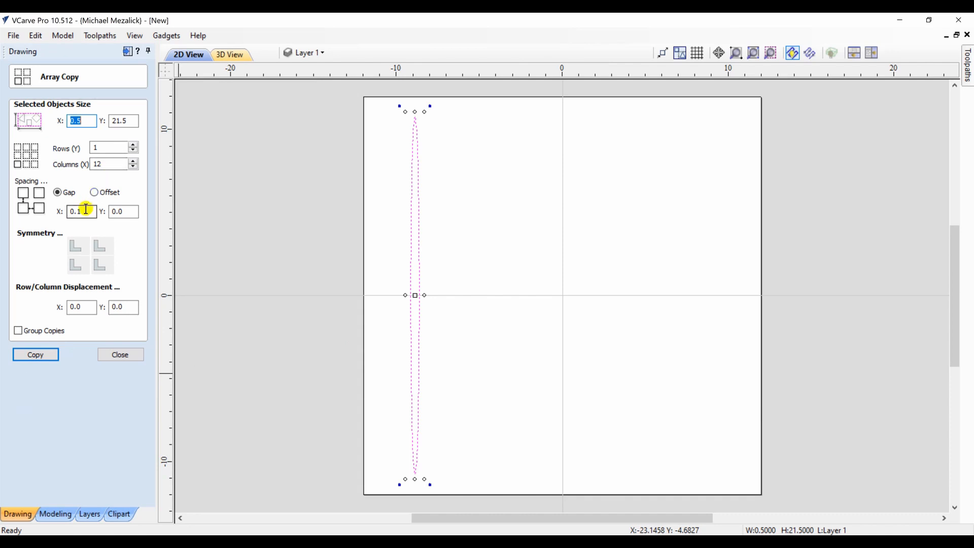
pyautogui.click(36, 356)
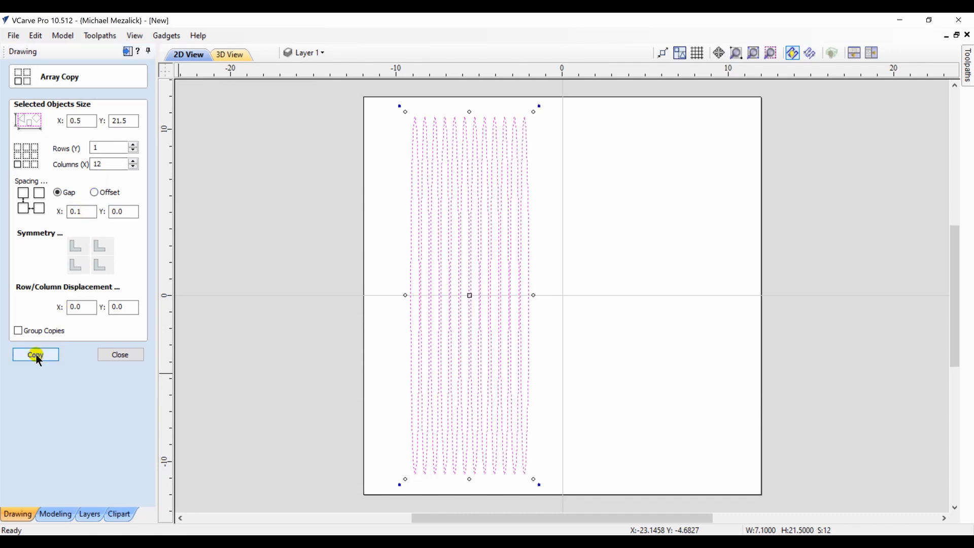
pyautogui.moveTo(120, 356)
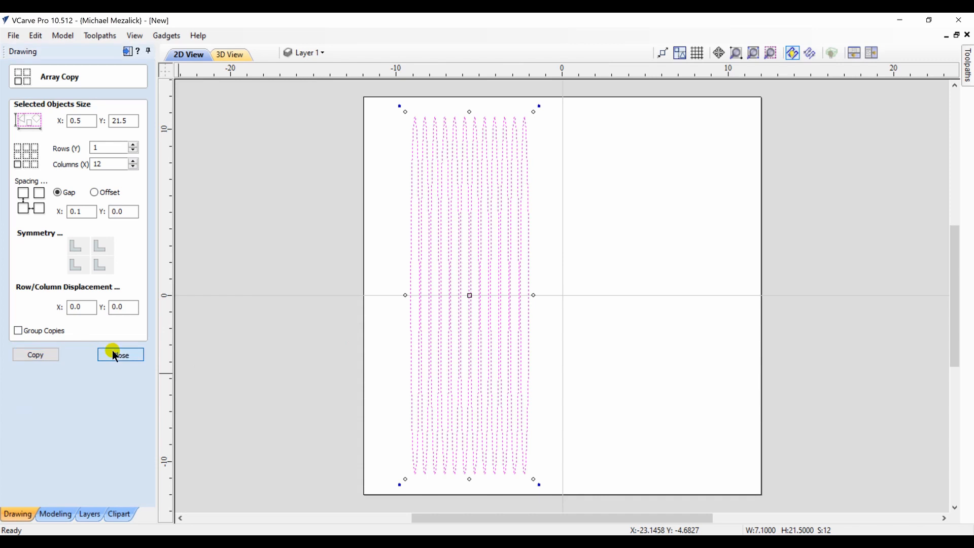
pyautogui.click(120, 355)
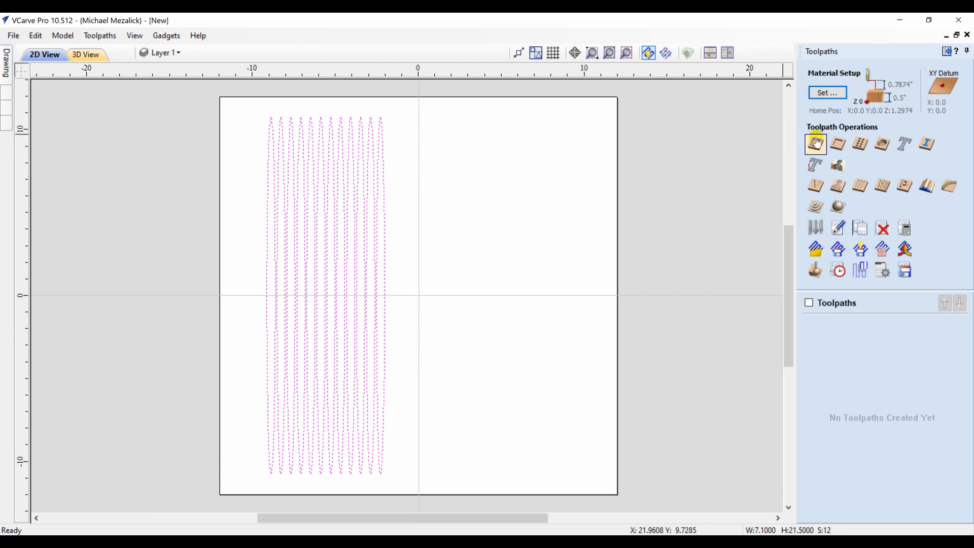
pyautogui.moveTo(815, 143)
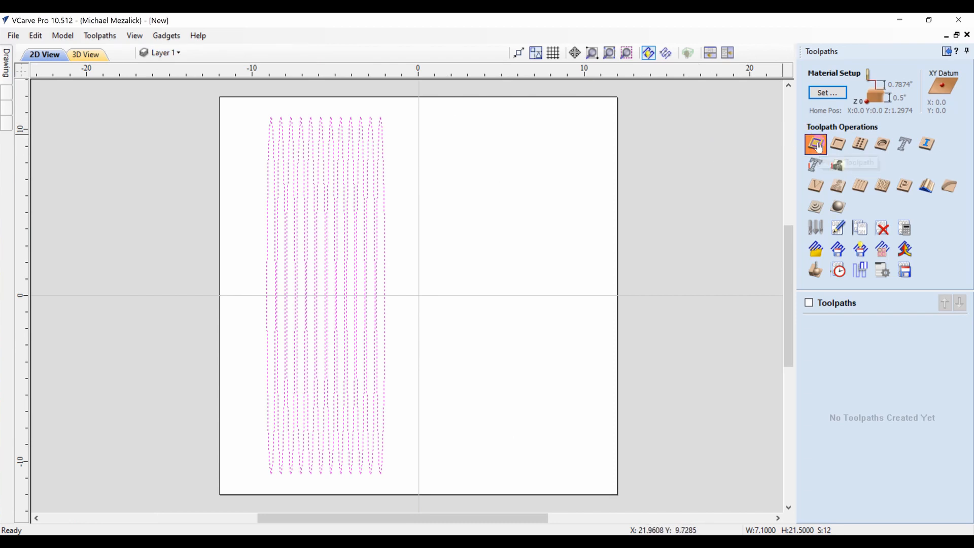
# Calculate a 2D profile toolpath Profile 1 around the twelve ovals and show its preview
pyautogui.click(815, 145)
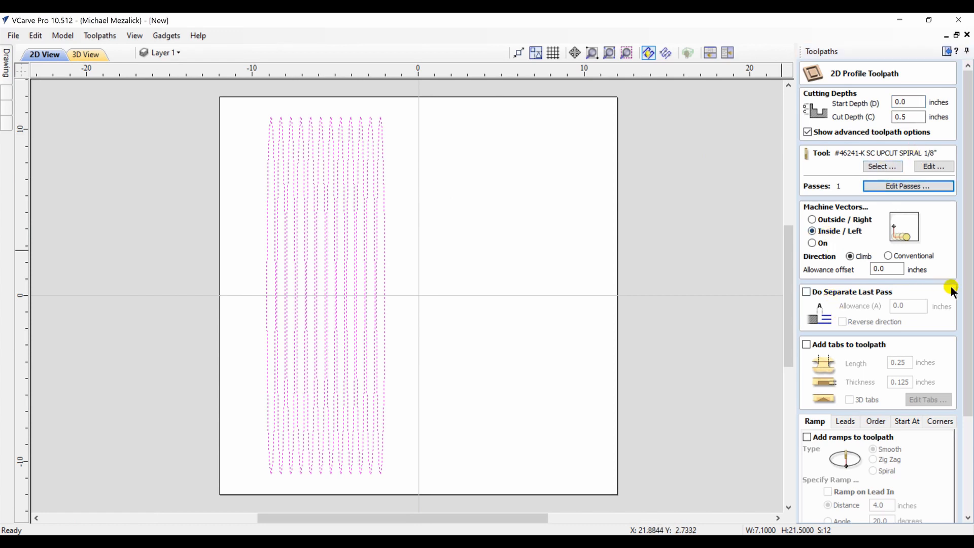
pyautogui.scroll(-3)
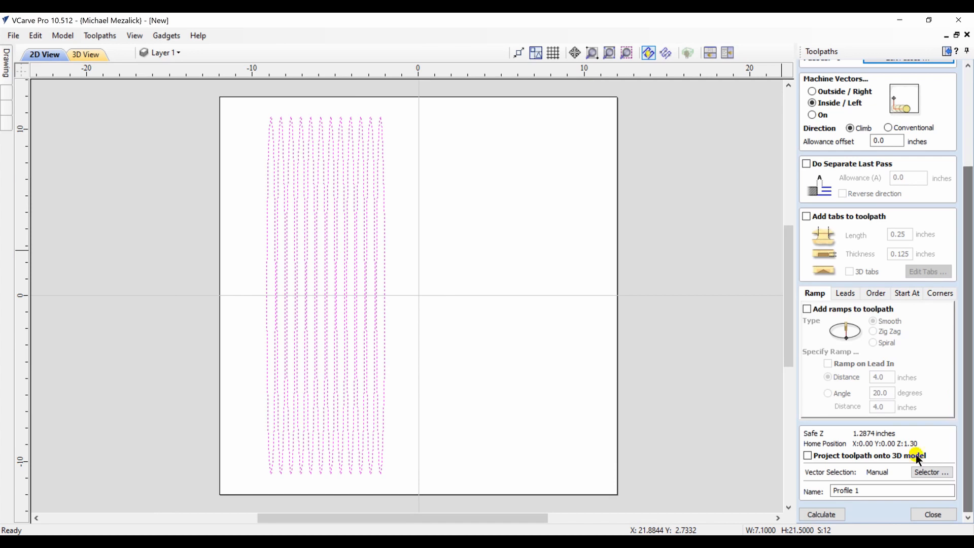
pyautogui.click(820, 514)
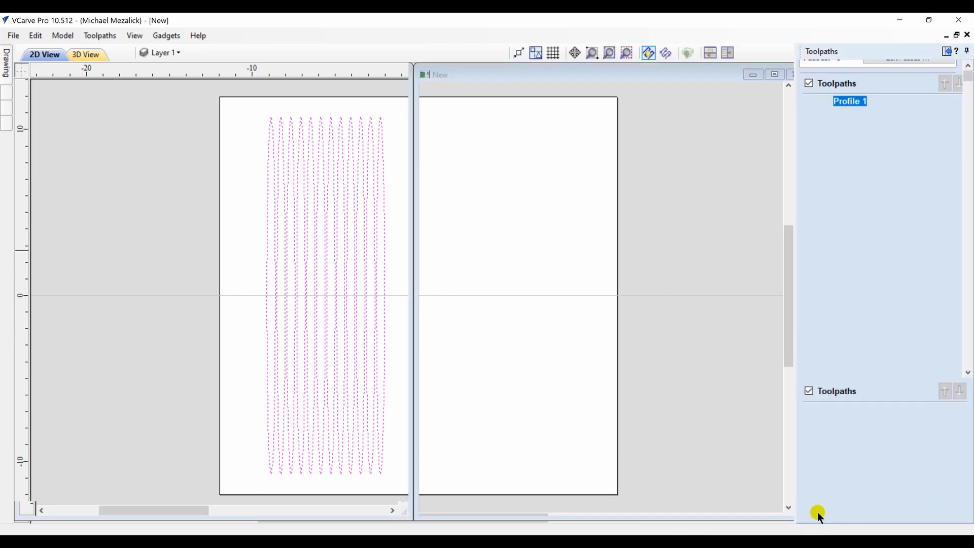
pyautogui.click(894, 214)
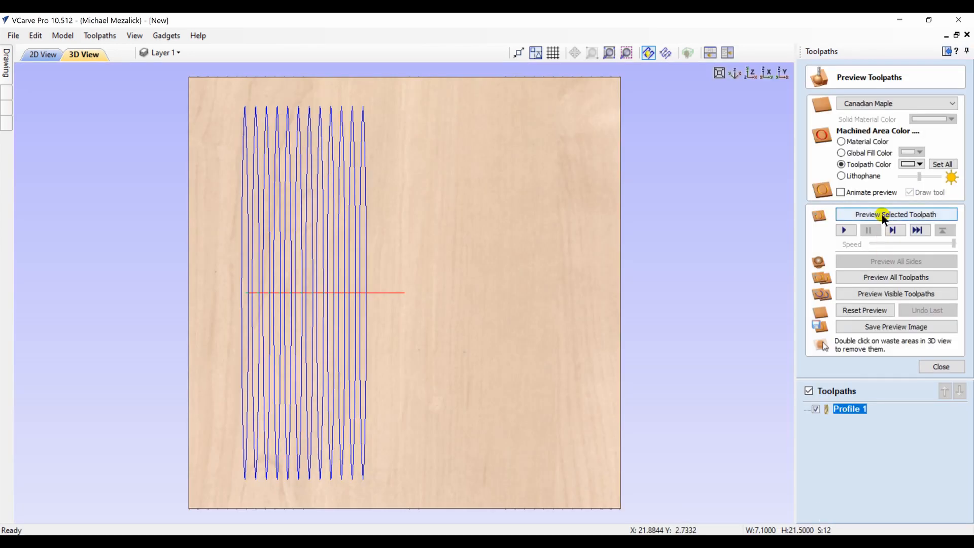
# Simulate Profile 1 into the maple at standard quality, confirming the Preview Simulation Quality setting and zooming in
pyautogui.click(895, 214)
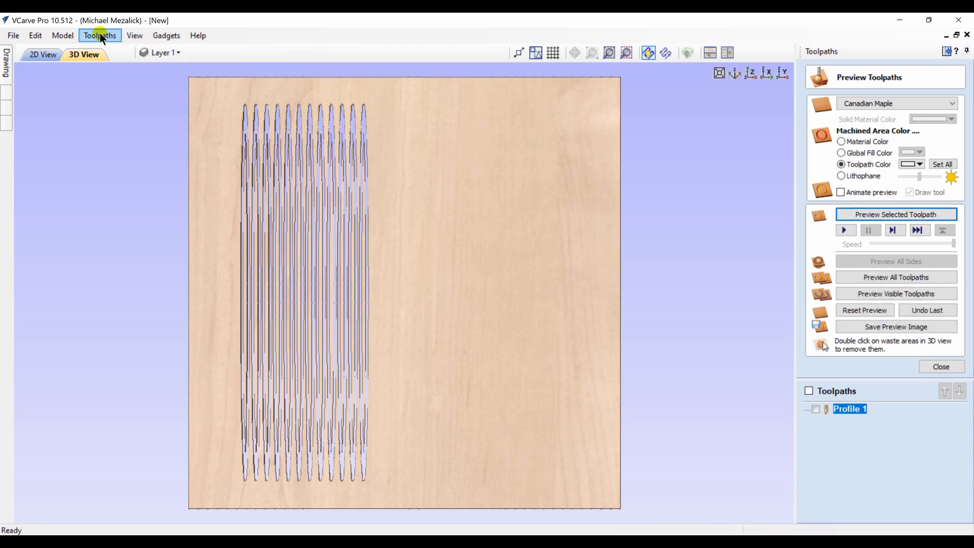
pyautogui.click(100, 35)
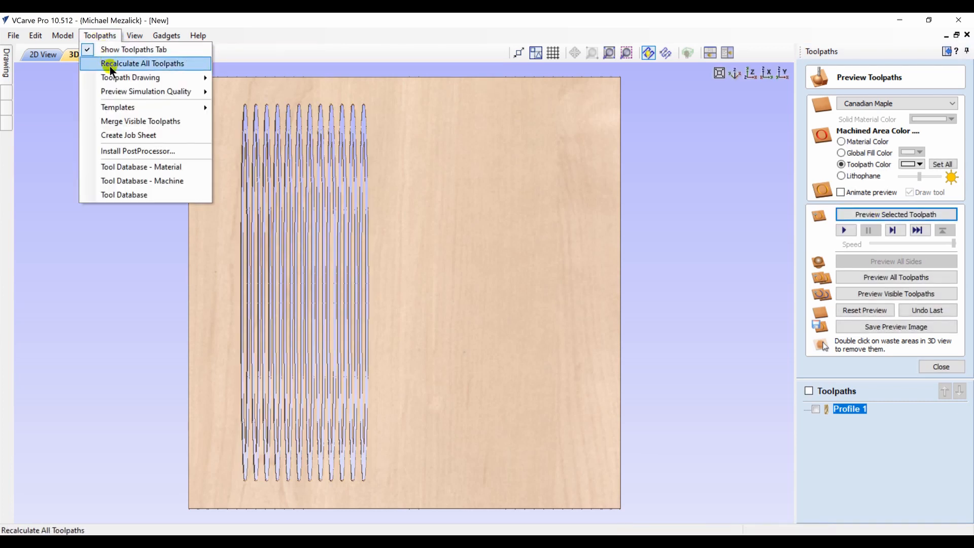
pyautogui.moveTo(146, 92)
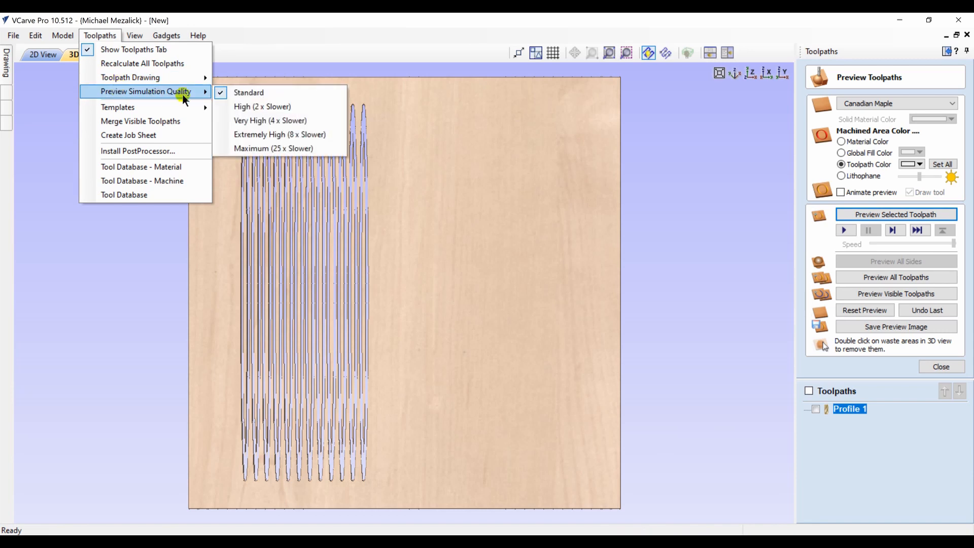
pyautogui.moveTo(248, 92)
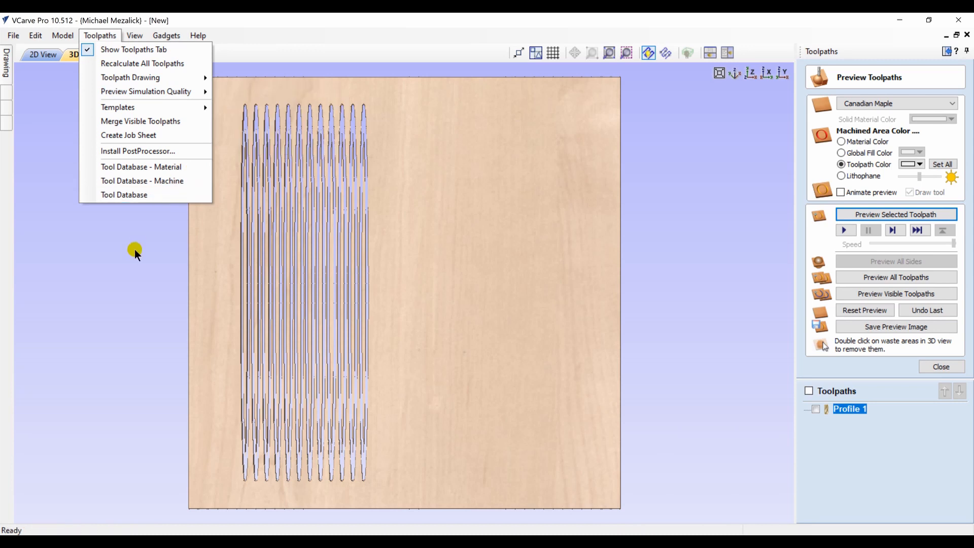
pyautogui.click(388, 188)
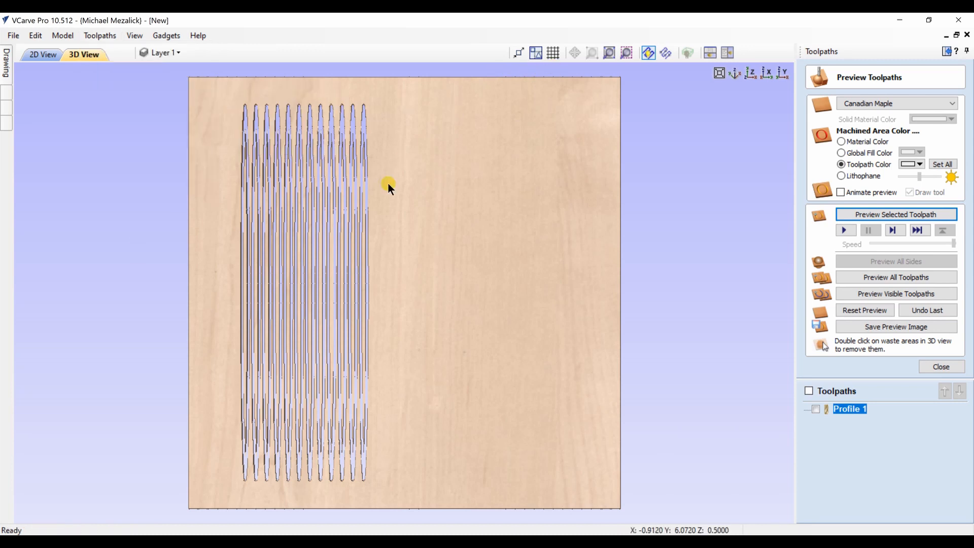
pyautogui.scroll(3)
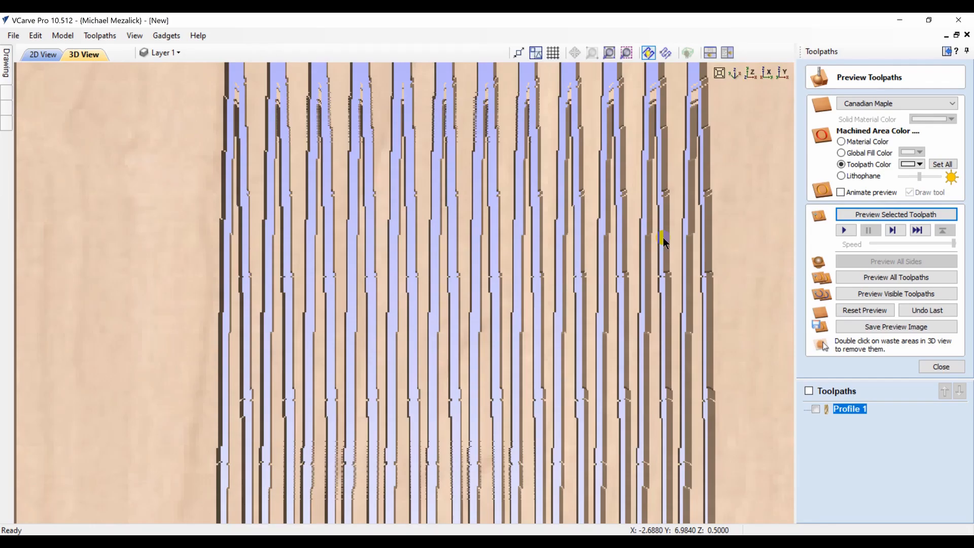
pyautogui.moveTo(100, 36)
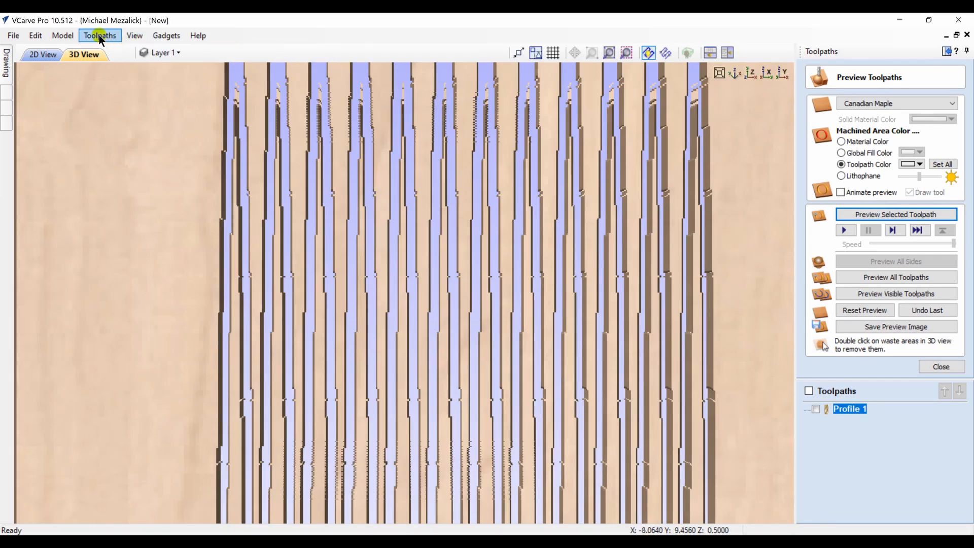
# Set Preview Simulation Quality to Very High (4x Slower) and re-simulate Profile 1 for smoother edges
pyautogui.click(100, 35)
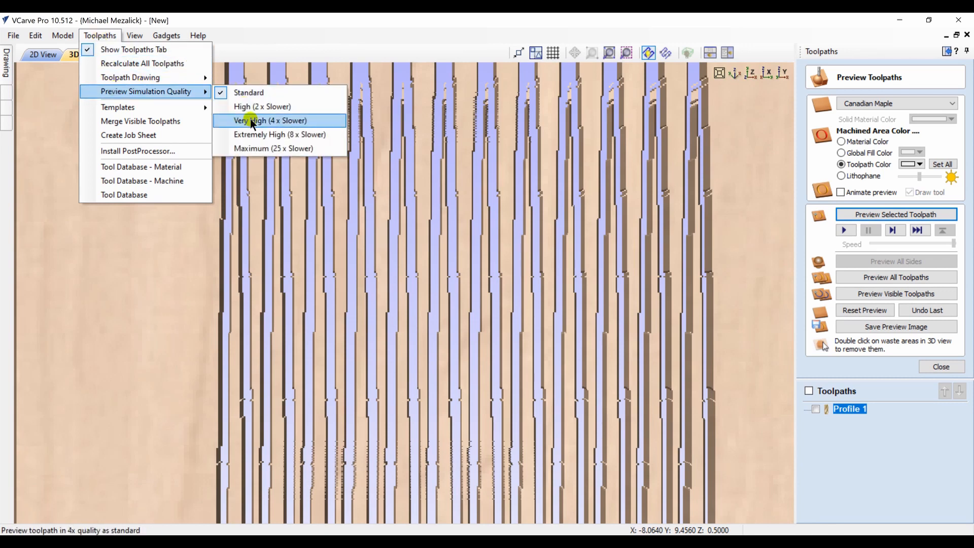
pyautogui.click(270, 120)
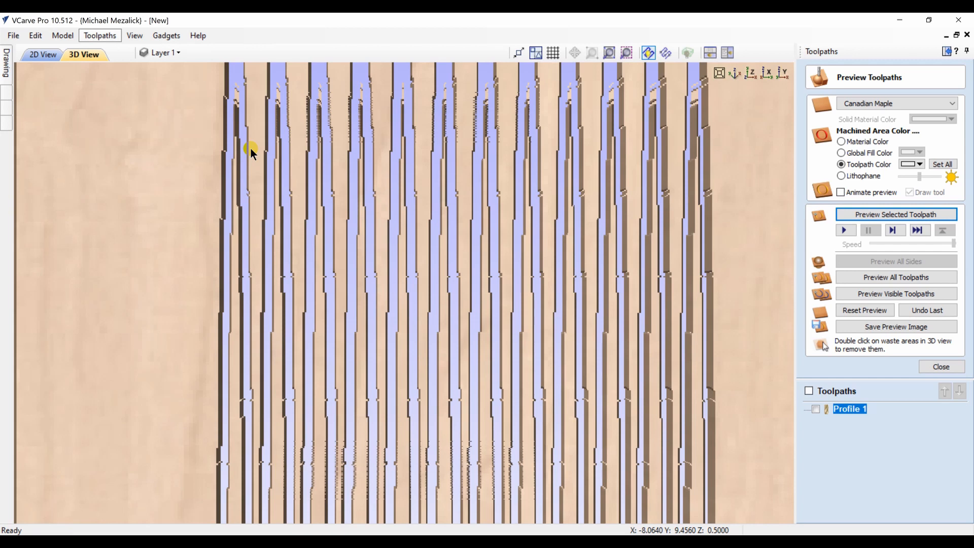
pyautogui.click(863, 310)
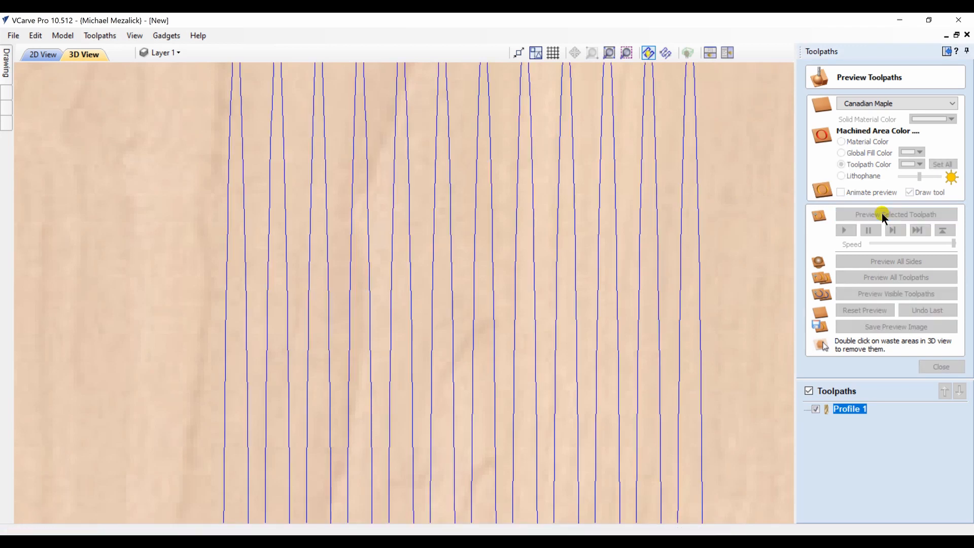
pyautogui.click(895, 214)
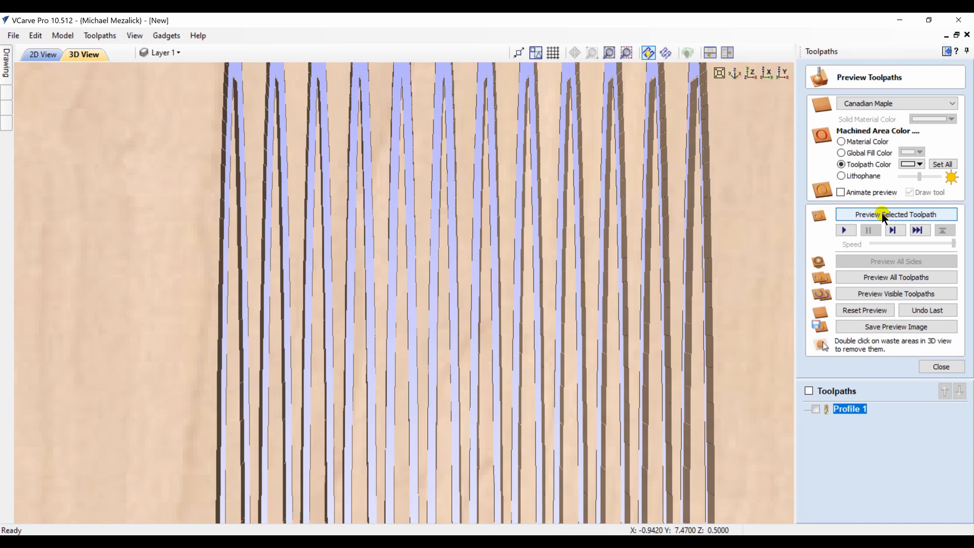